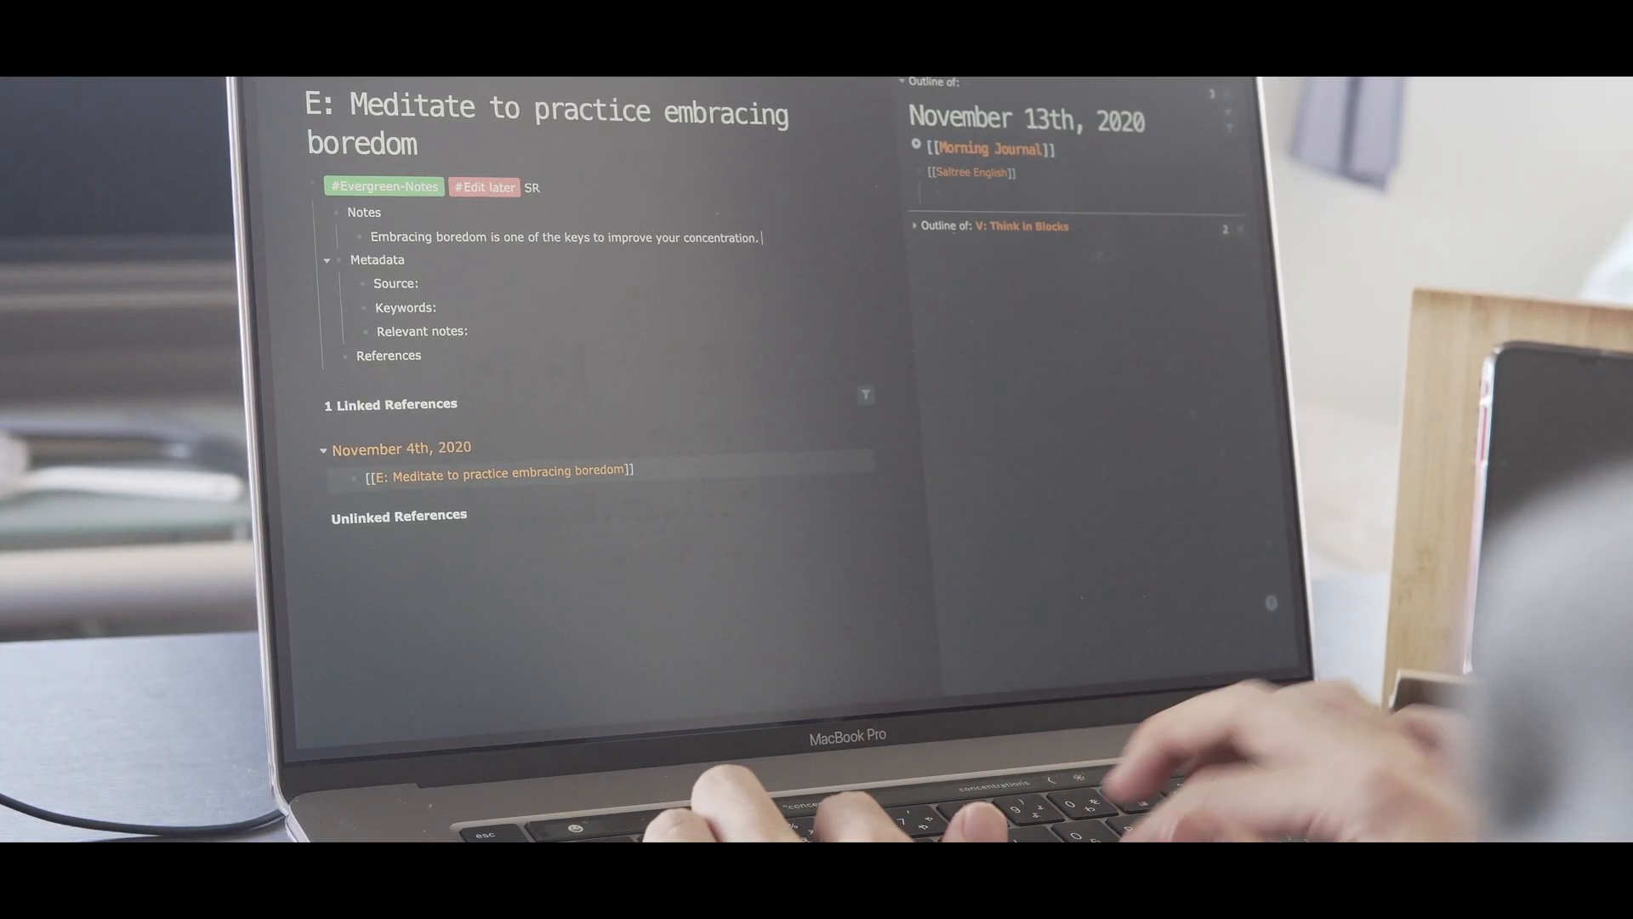
- Type 'Whenever we get bored, we tend to seek som…' into the meditation note
{"action": "type", "text": "Whenever we get bored, we tend to seek som"}
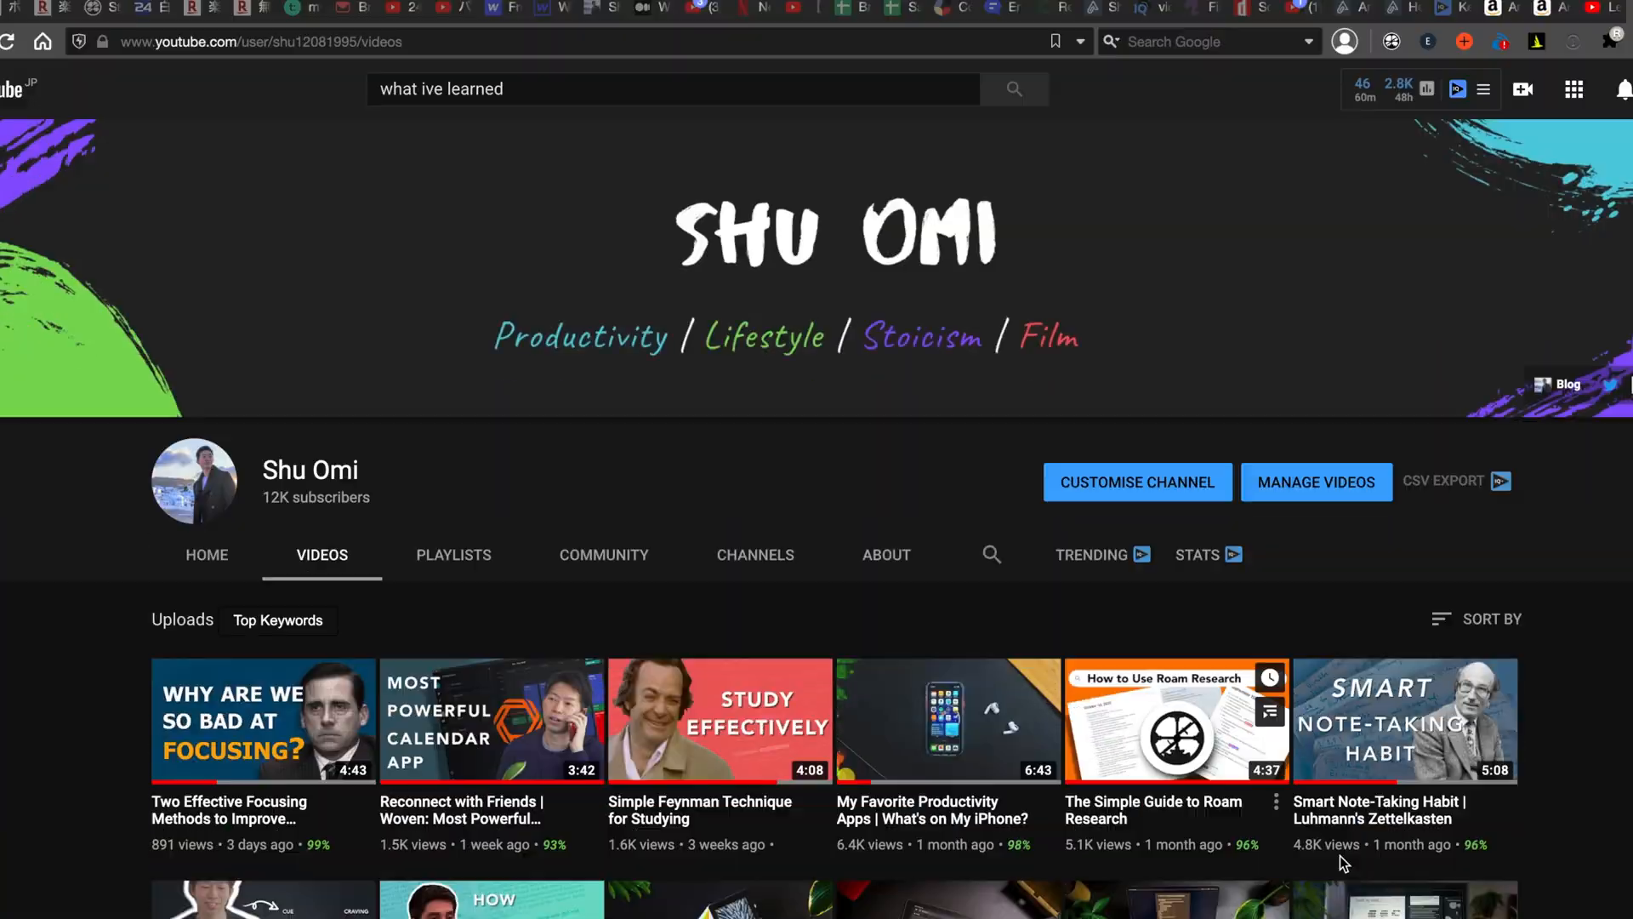
- Play the Smart Note-Taking Habit video from the uploads list and skip the ads
{"action": "scroll", "scroll_direction": "down", "scroll_amount": 3}
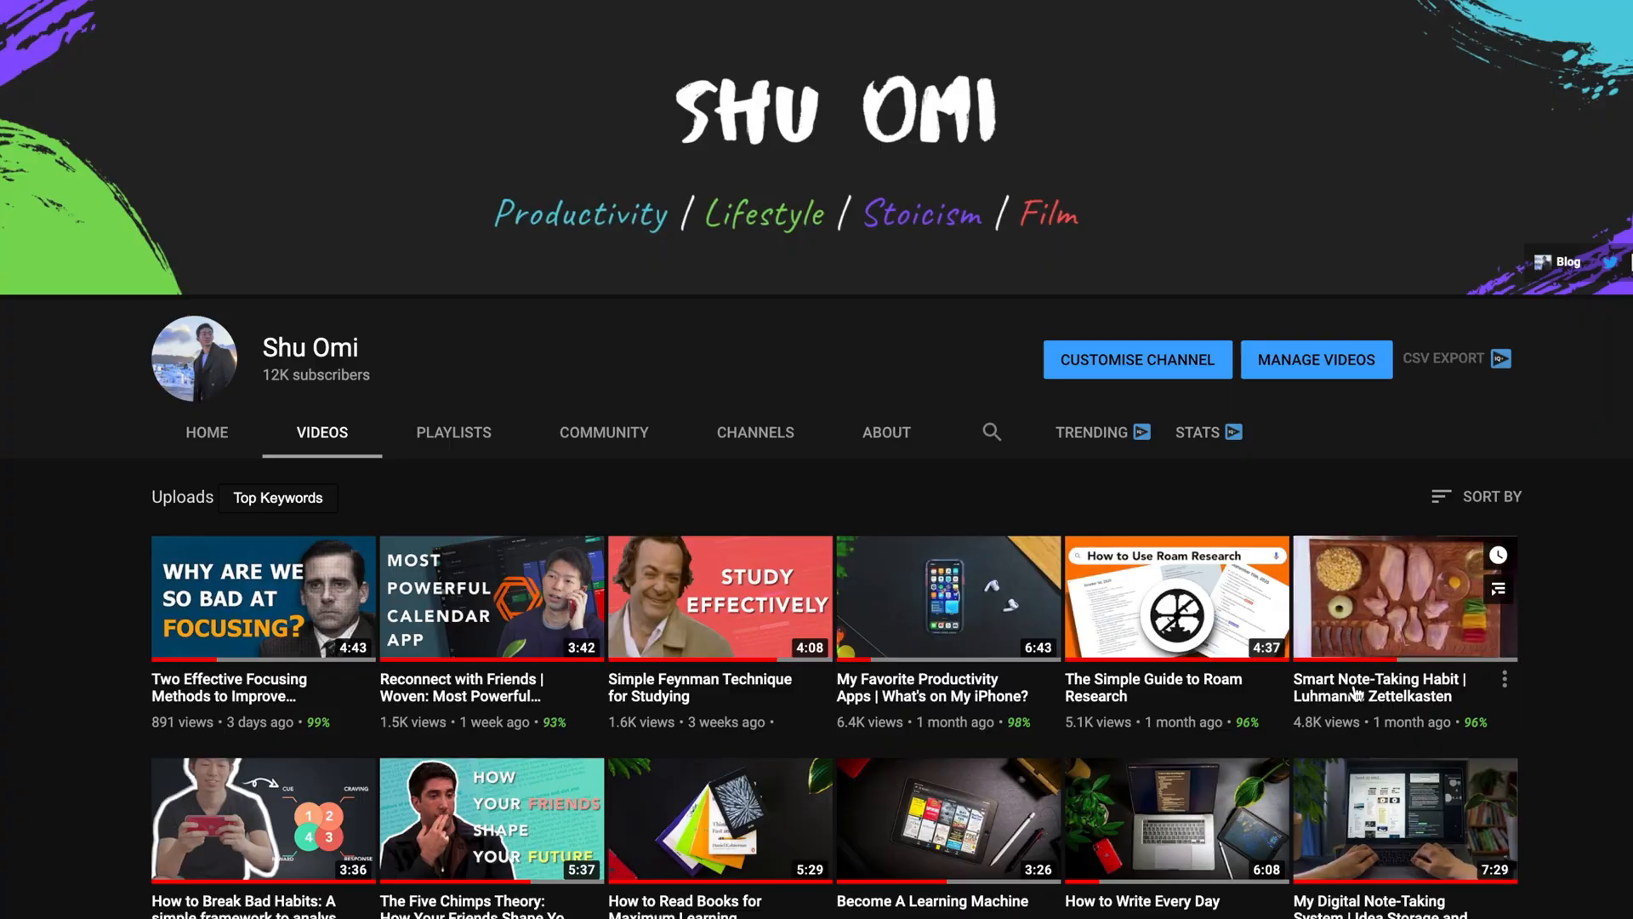
{"action": "left_click", "coordinate": [1403, 597]}
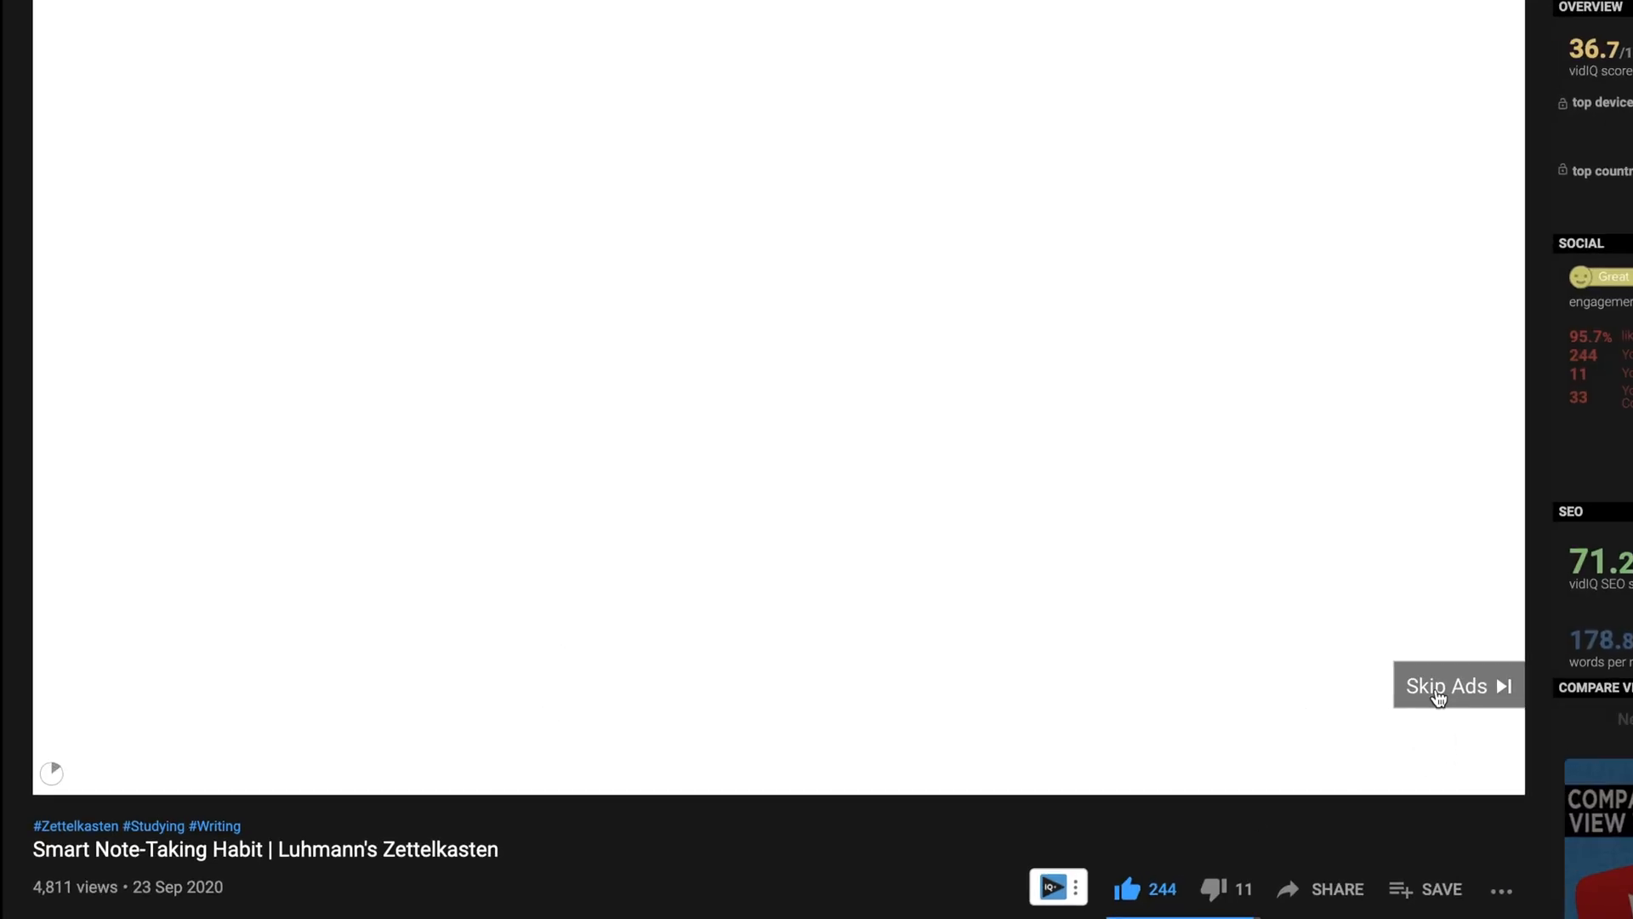
{"action": "left_click", "coordinate": [1456, 685]}
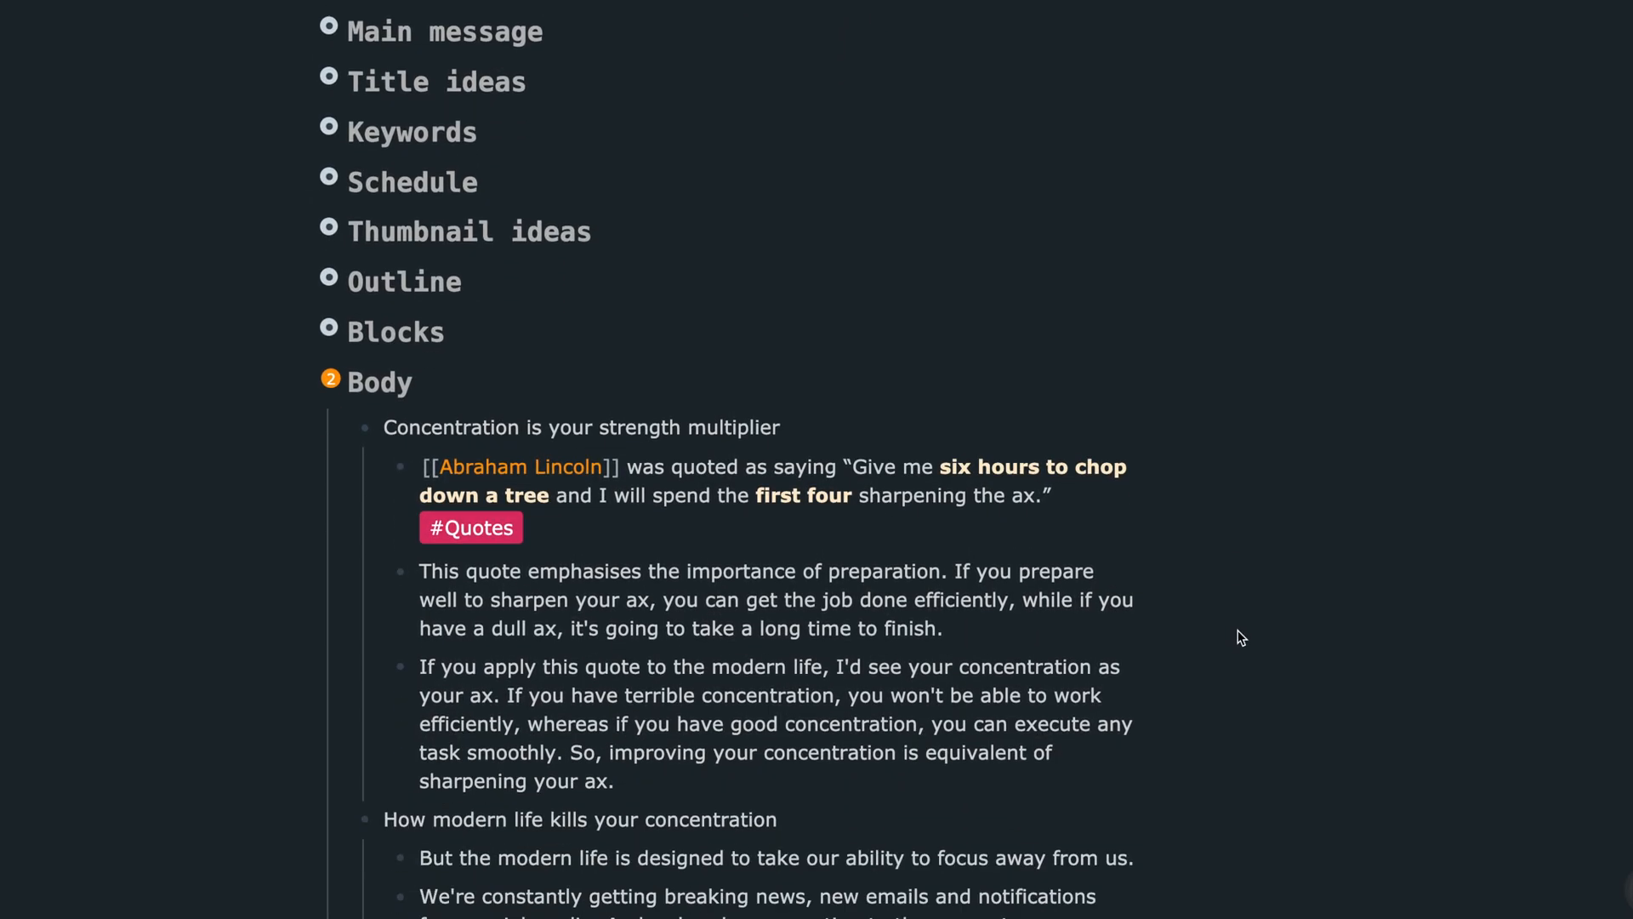
{"action": "scroll", "scroll_direction": "down", "scroll_amount": 3}
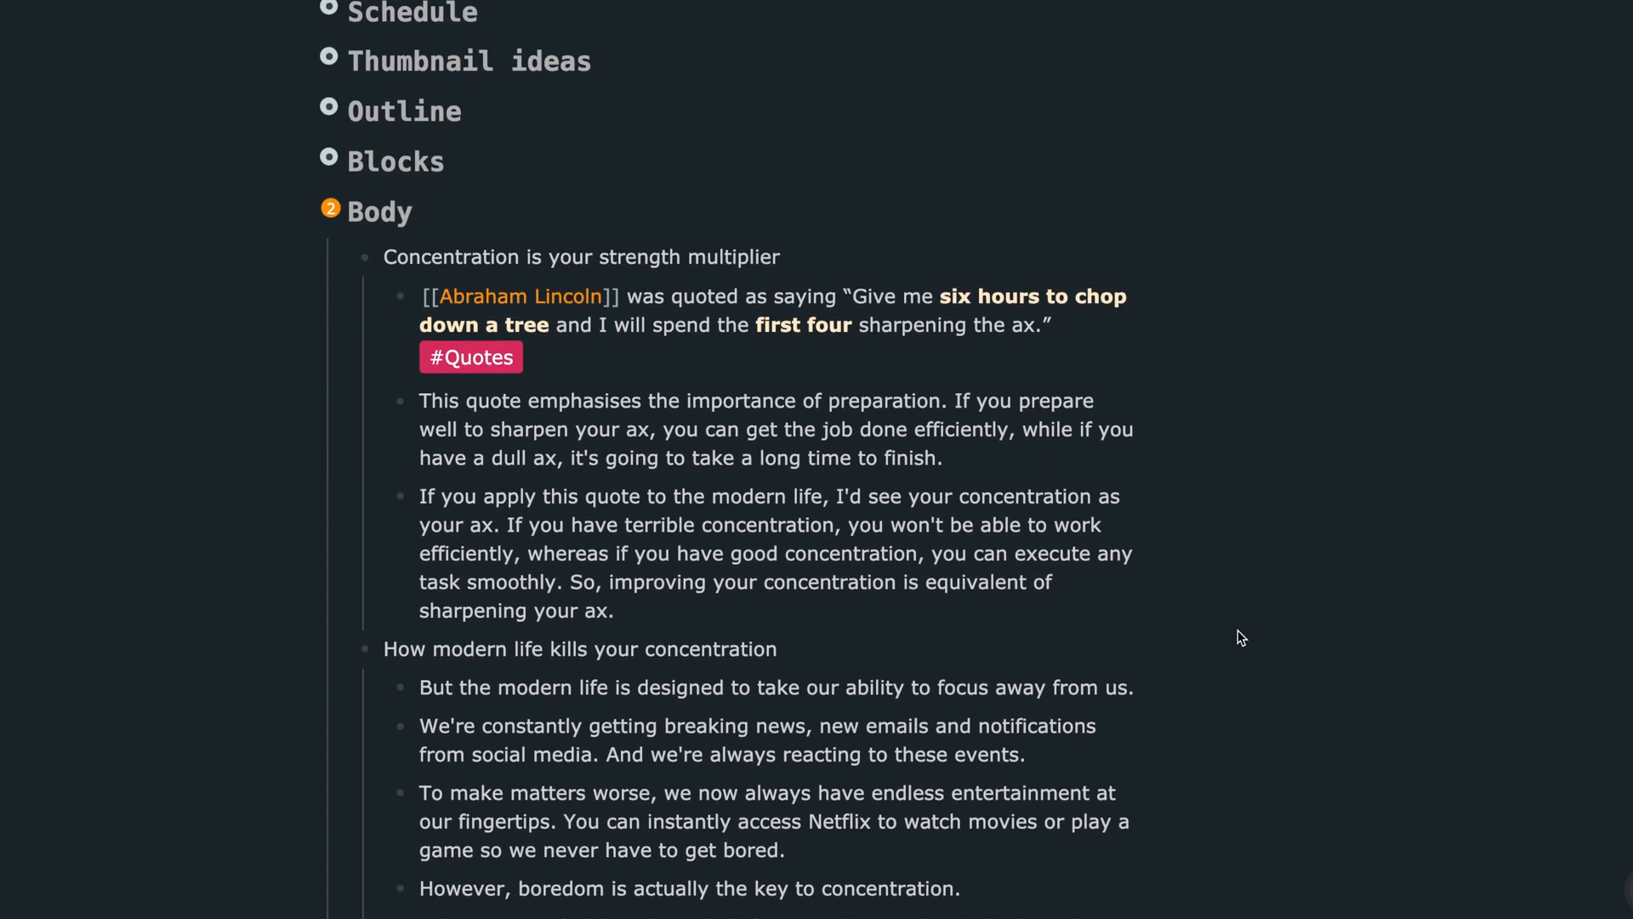
{"action": "scroll", "scroll_direction": "up", "scroll_amount": 3}
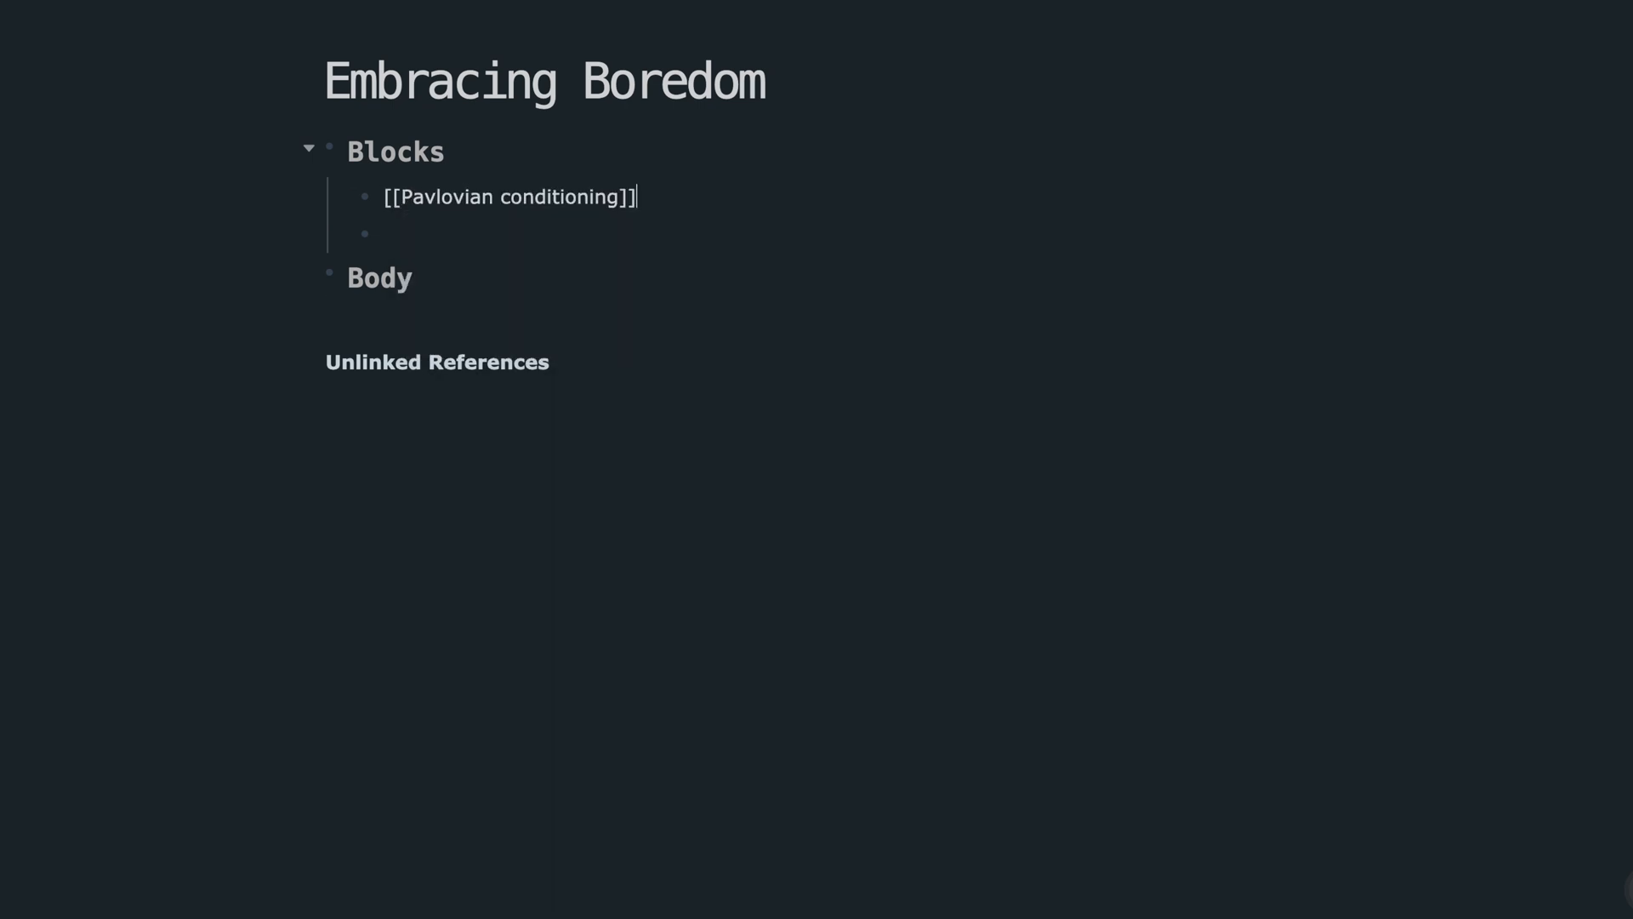
- Add Blocks bullets: [[Boredom]], 'How the modern life kil…', and 'the ar…'
{"action": "type", "text": "[[Boredom]]"}
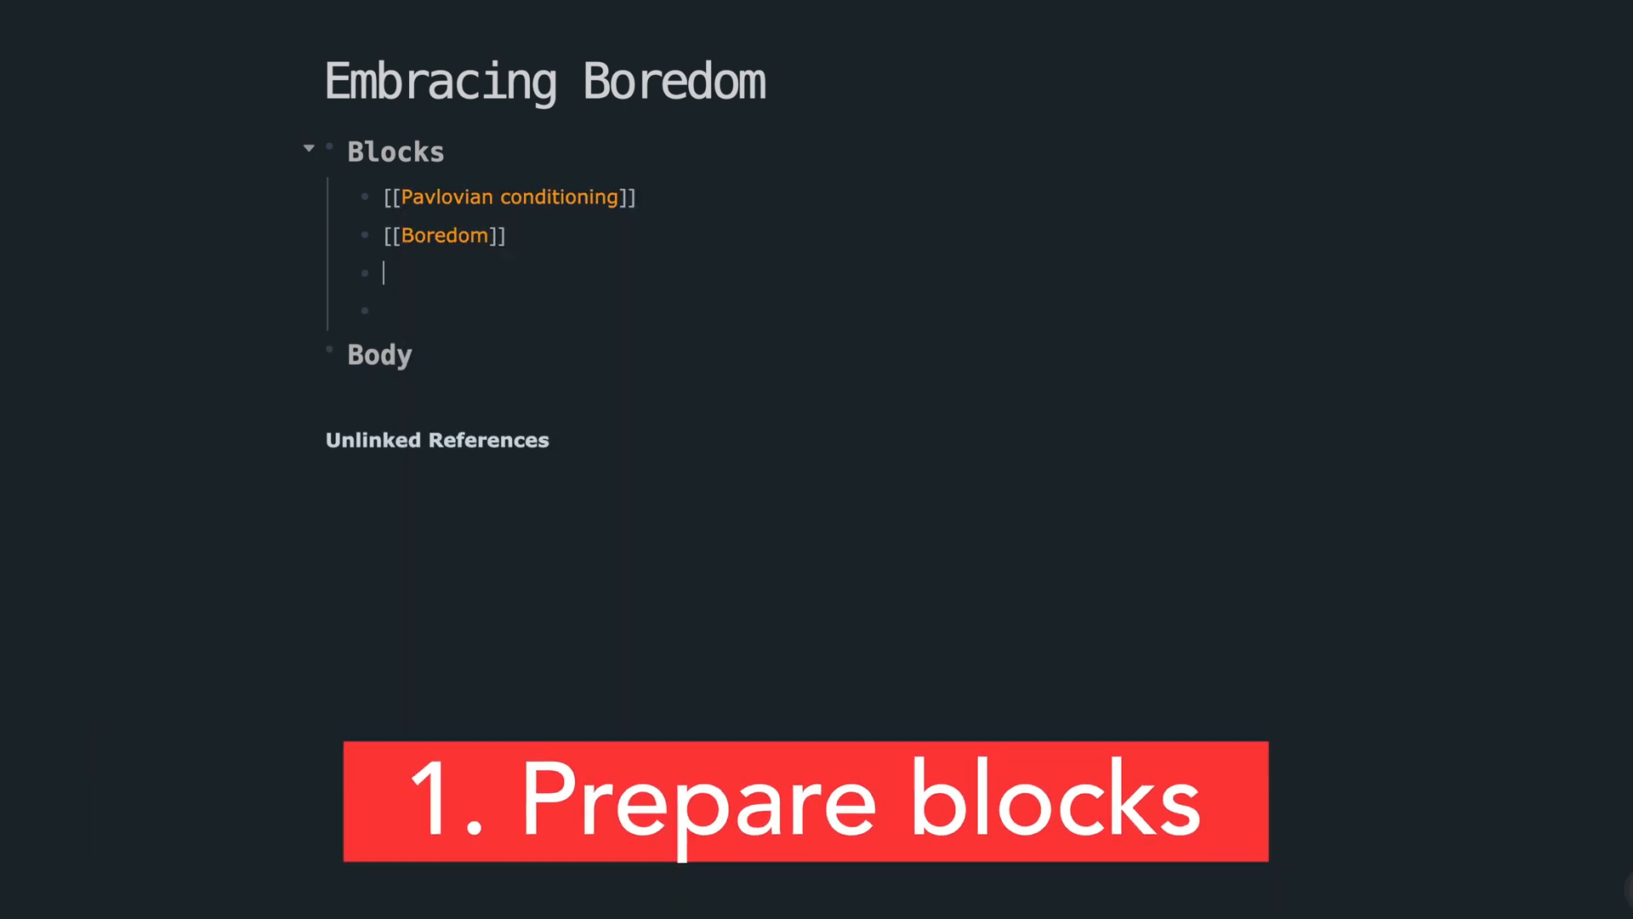
{"action": "type", "text": "How the modern life kills your concentration"}
{"action": "type", "text": "[[eri"}
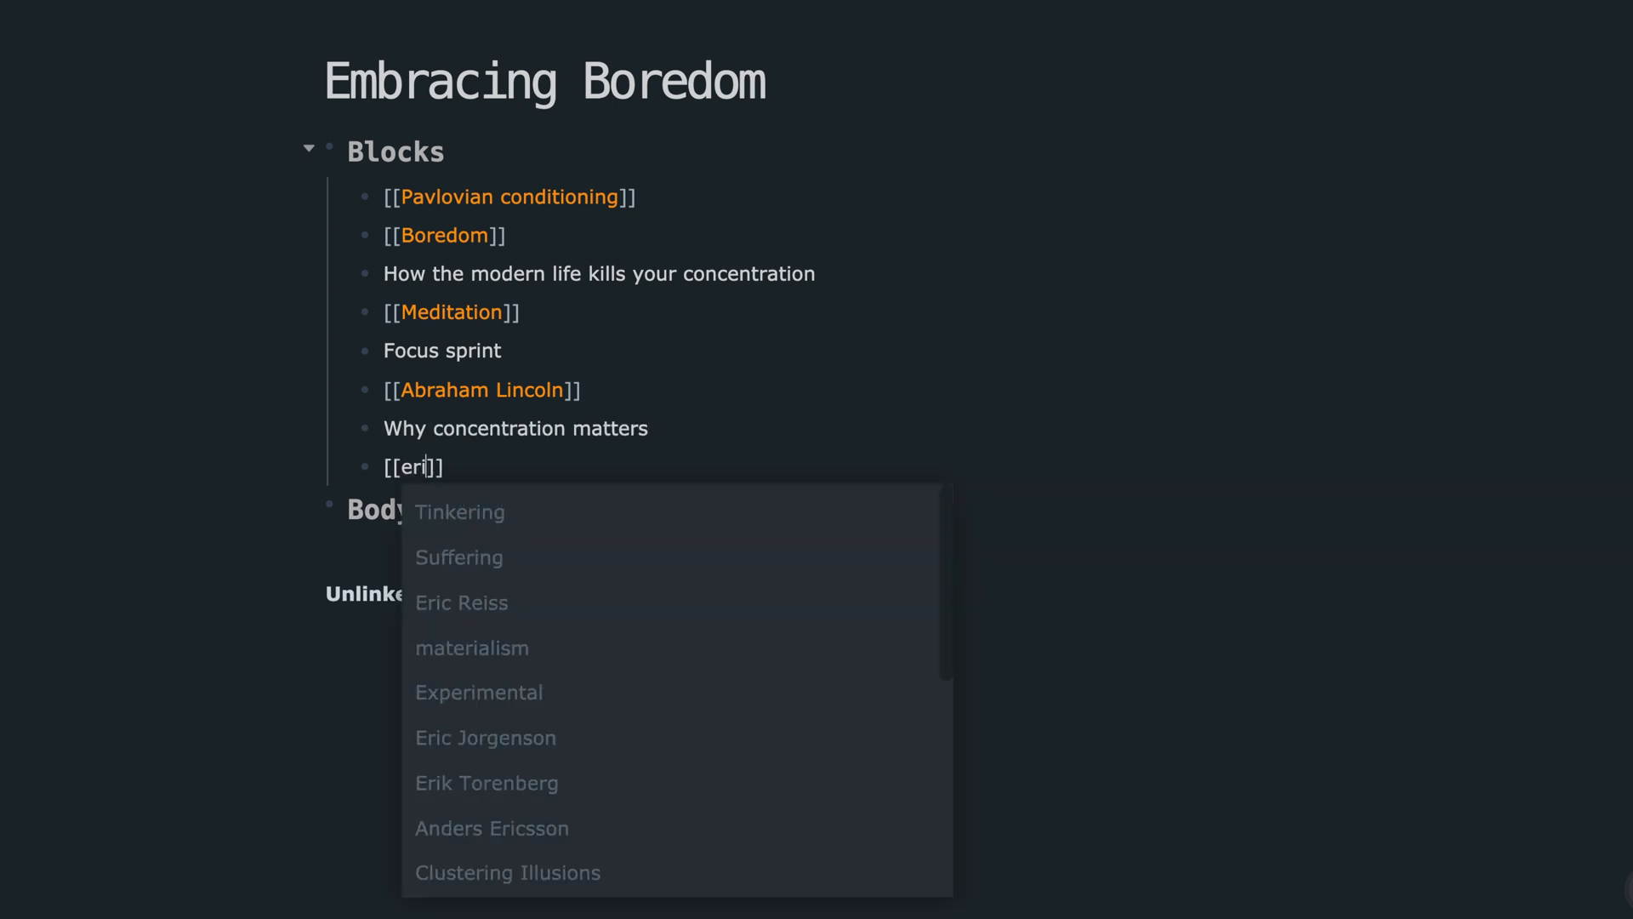
{"action": "type", "text": "the ar"}
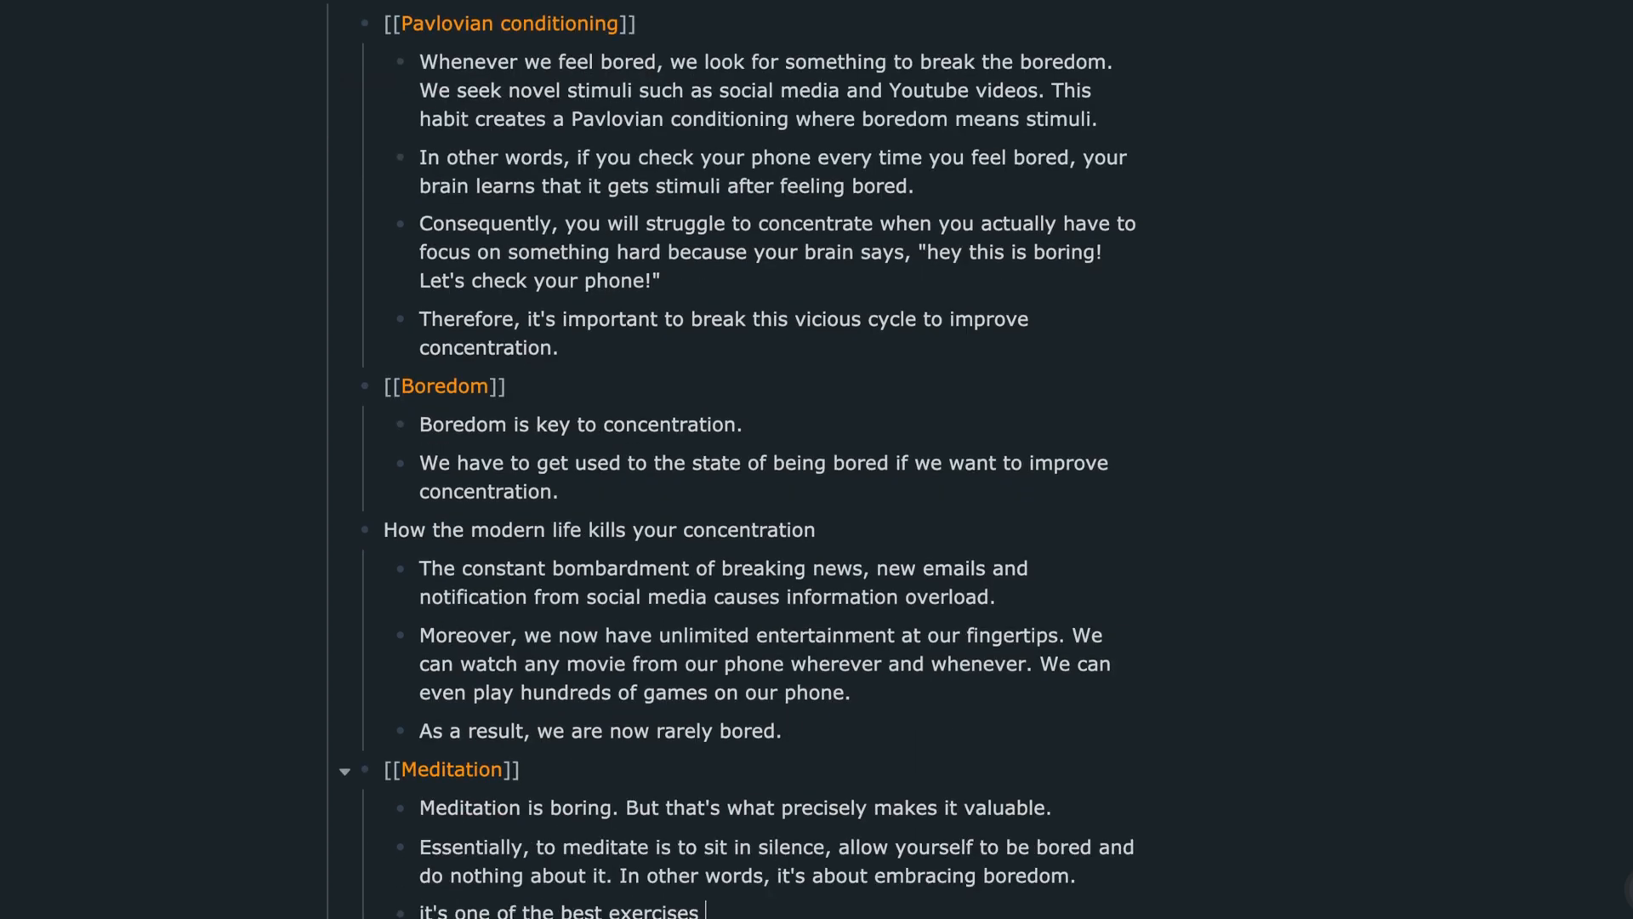
- Scroll through the Blocks items to review the drafted explanatory sentences
{"action": "scroll", "scroll_direction": "down", "scroll_amount": 3}
{"action": "type", "text": "If you have good concentration, you can get any tasks smoothly whereas if you have"}
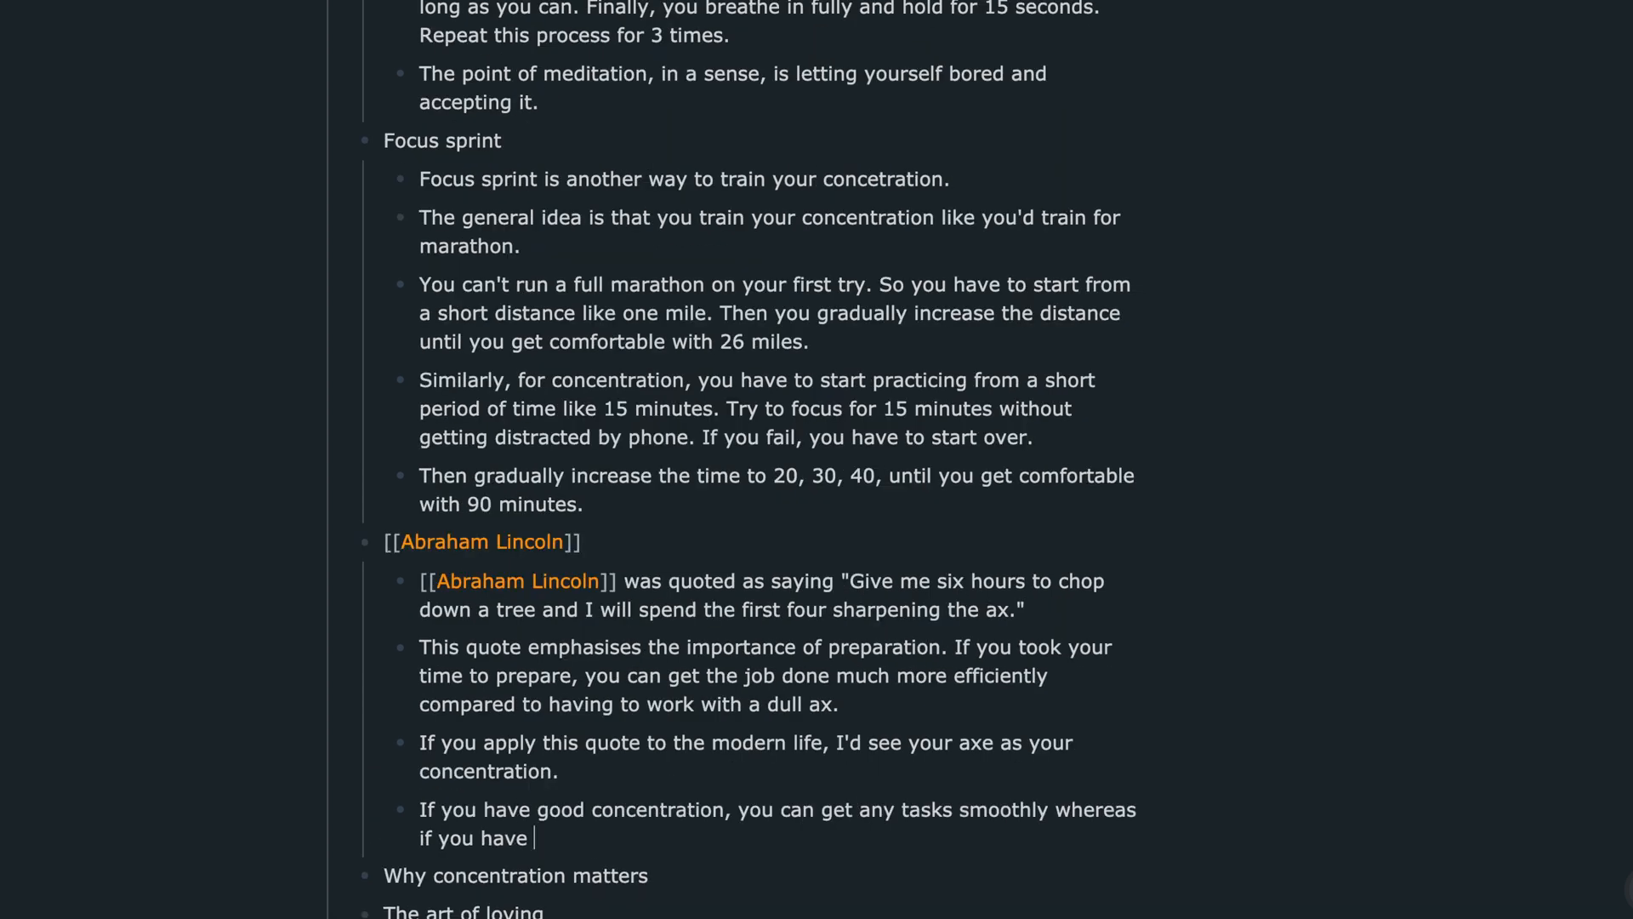
{"action": "scroll", "scroll_direction": "up", "scroll_amount": 3}
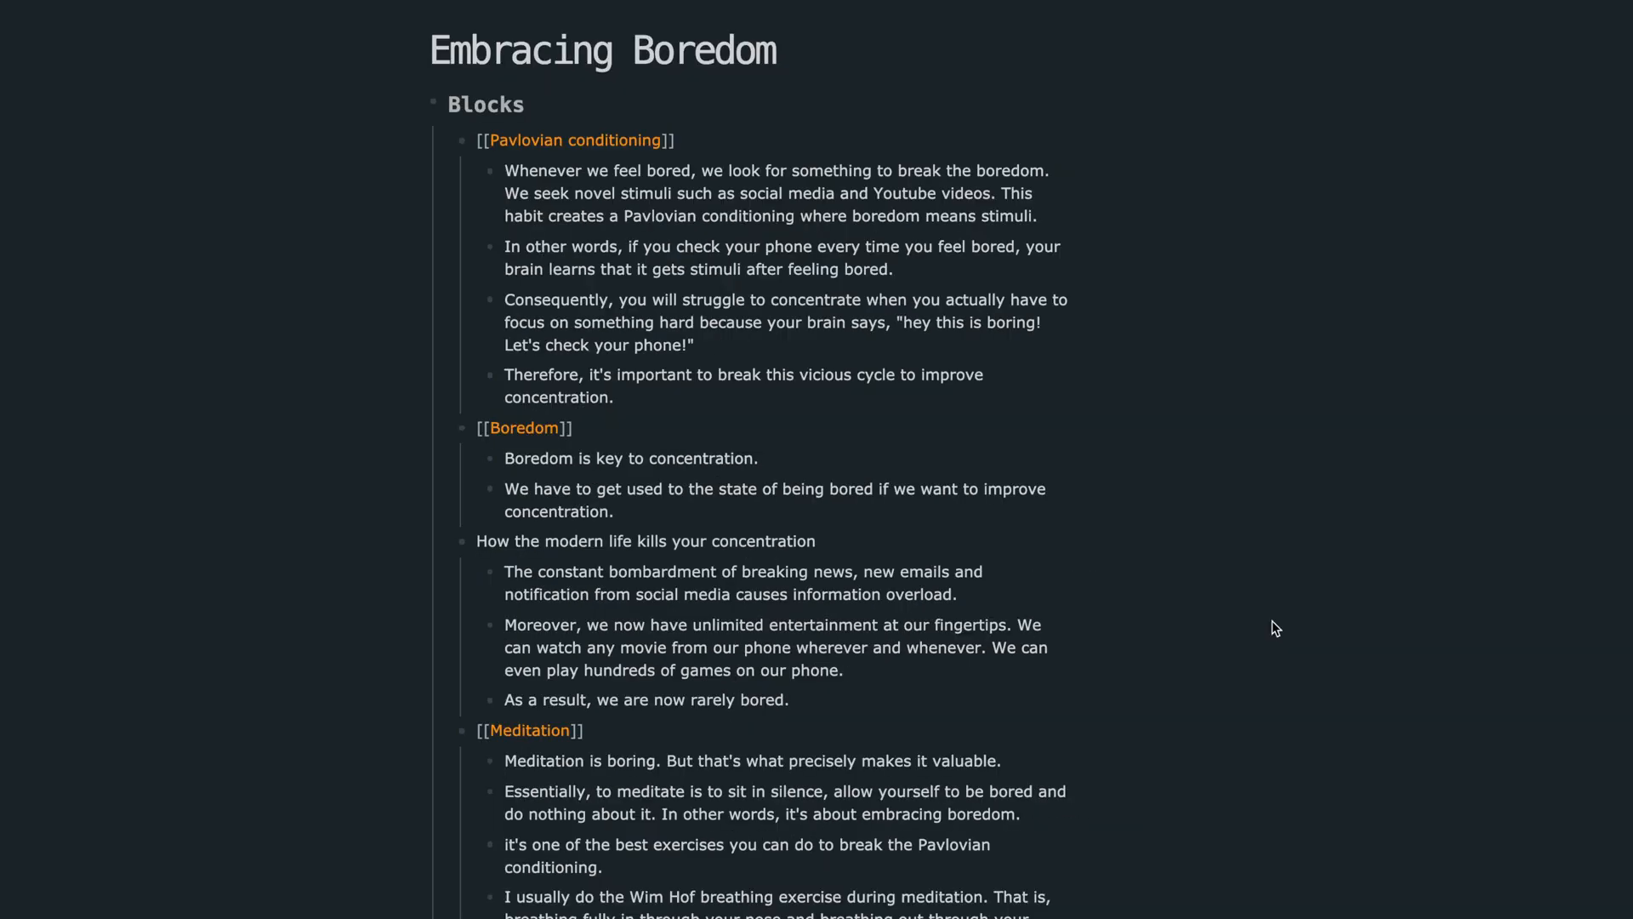
{"action": "scroll", "scroll_direction": "down", "scroll_amount": 3}
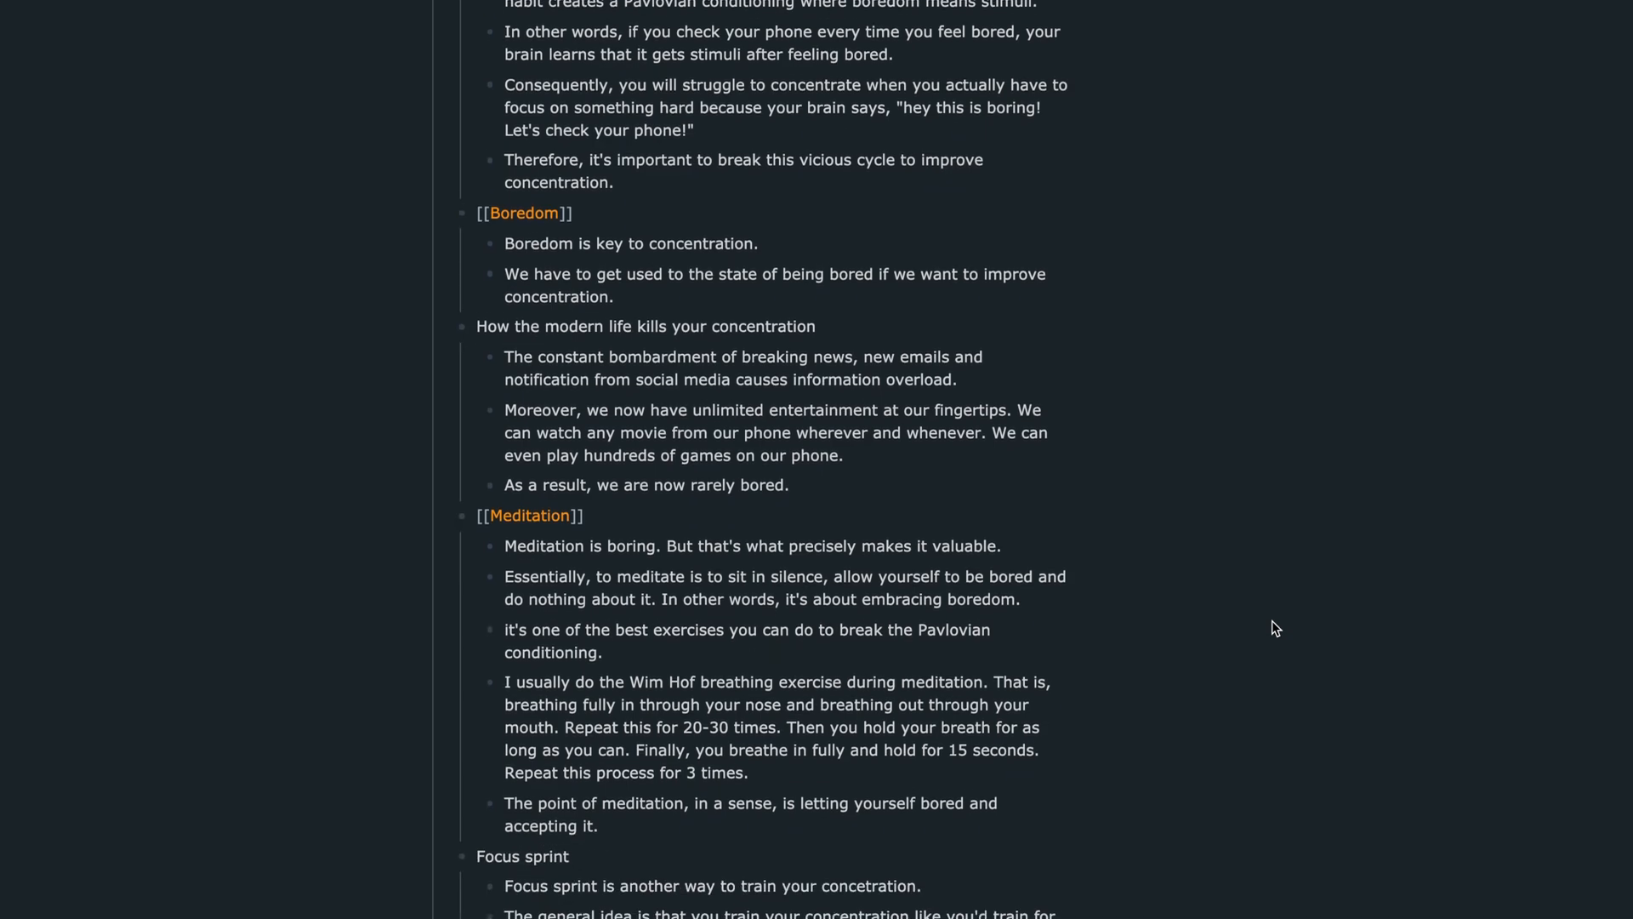
{"action": "scroll", "scroll_direction": "down", "scroll_amount": 3}
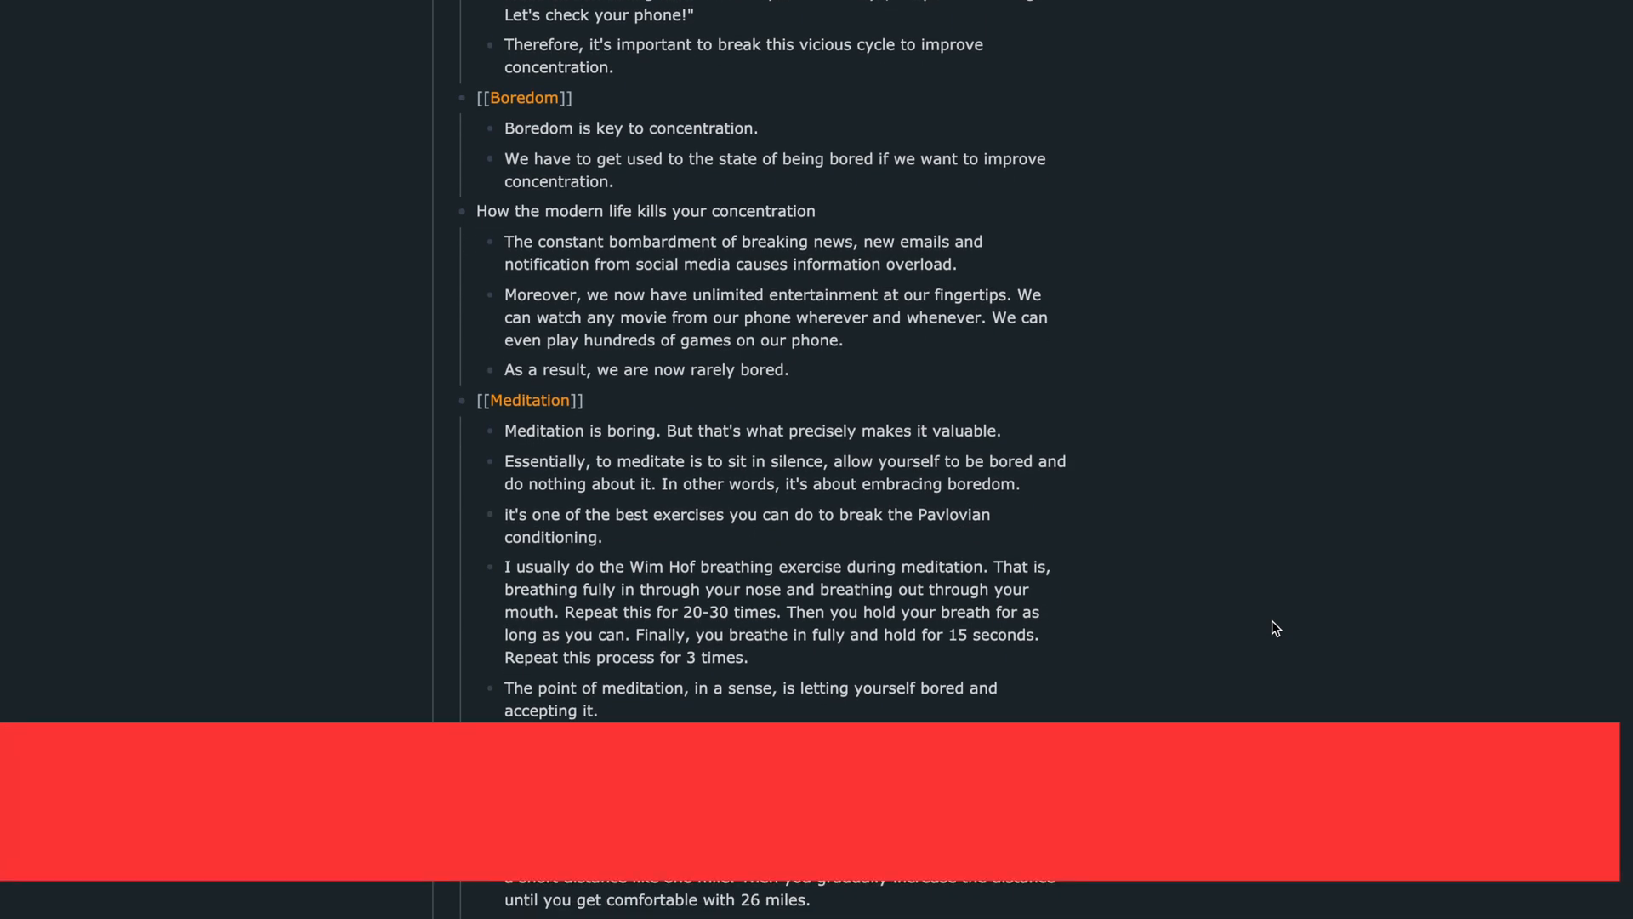
{"action": "scroll", "scroll_direction": "up", "scroll_amount": 3}
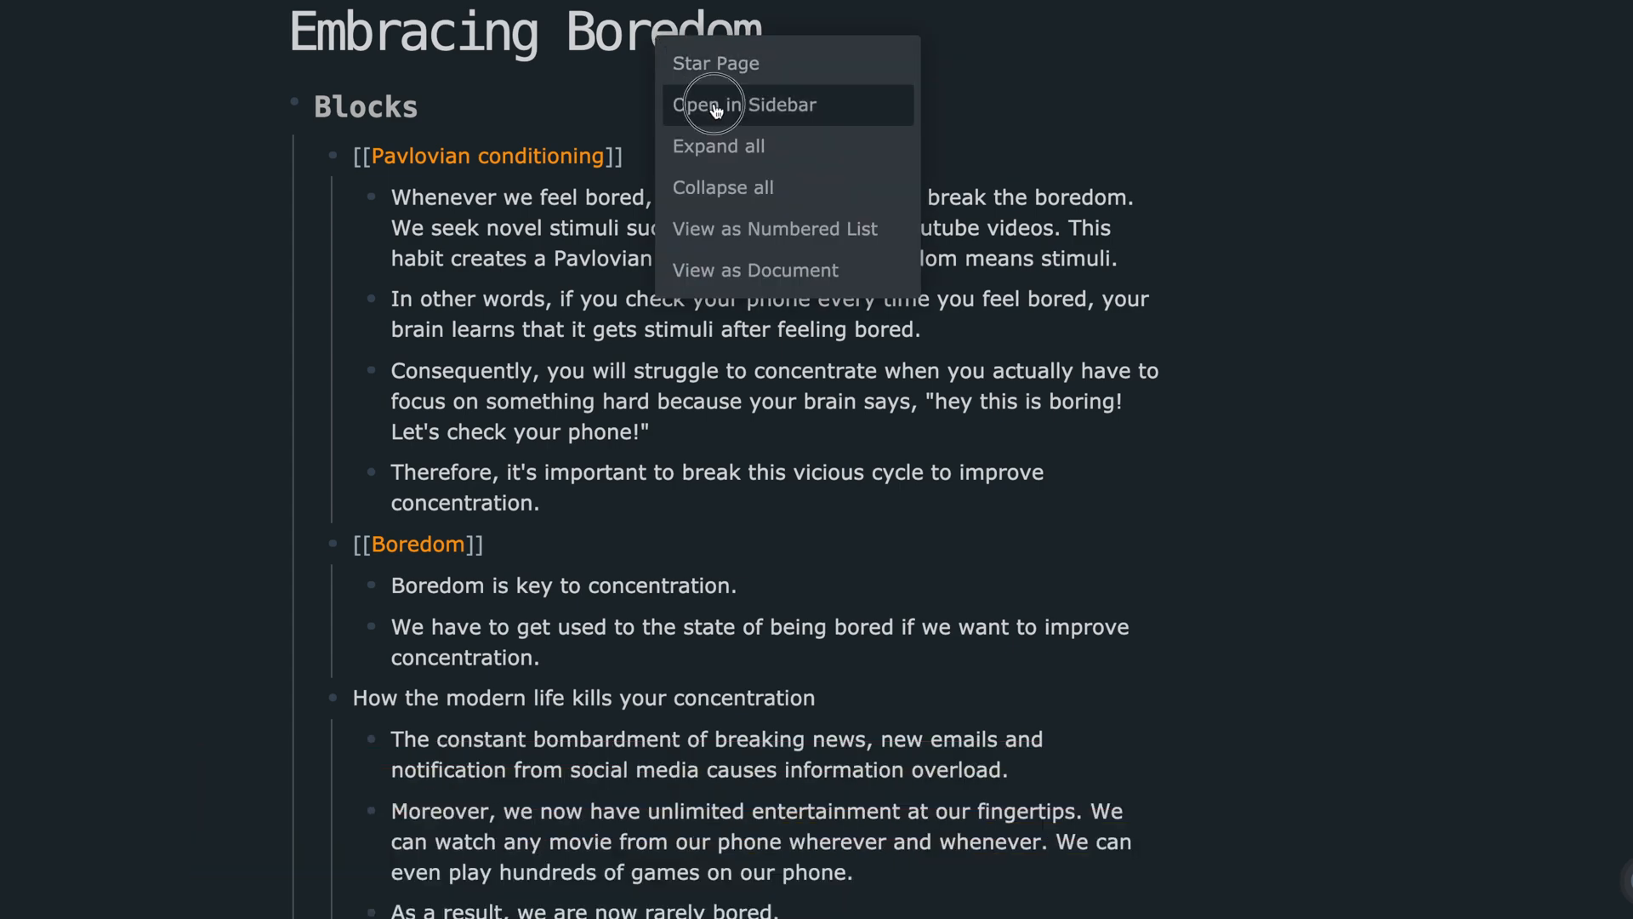
- Open Embracing Boredom in the sidebar and focus on the Body section
{"action": "left_click", "coordinate": [743, 104]}
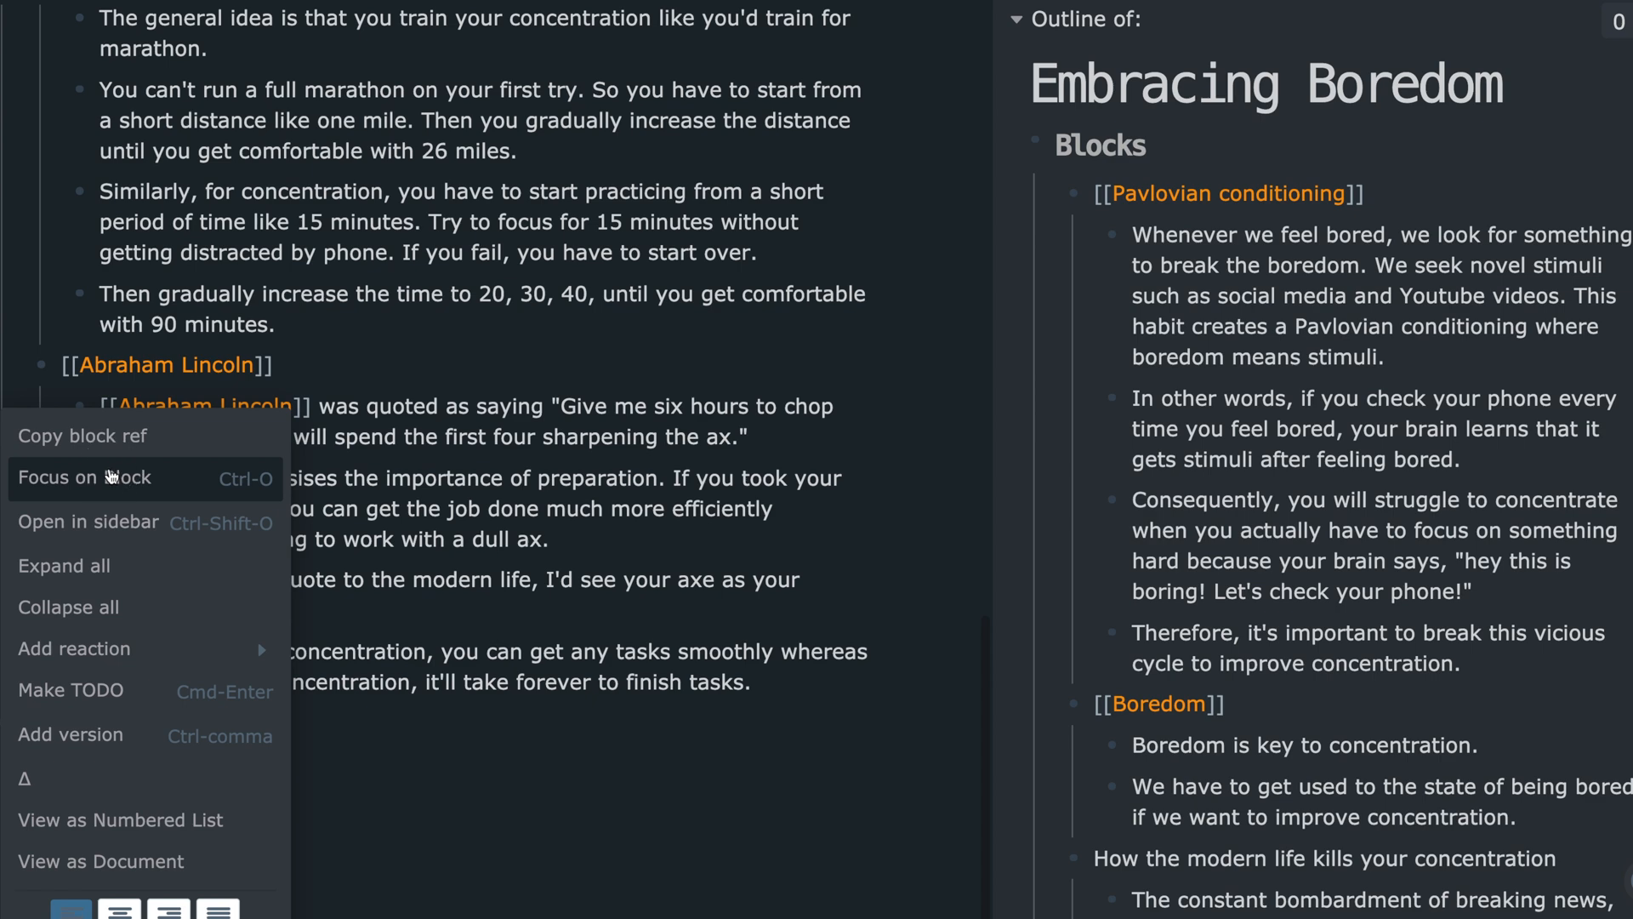
{"action": "left_click", "coordinate": [85, 477]}
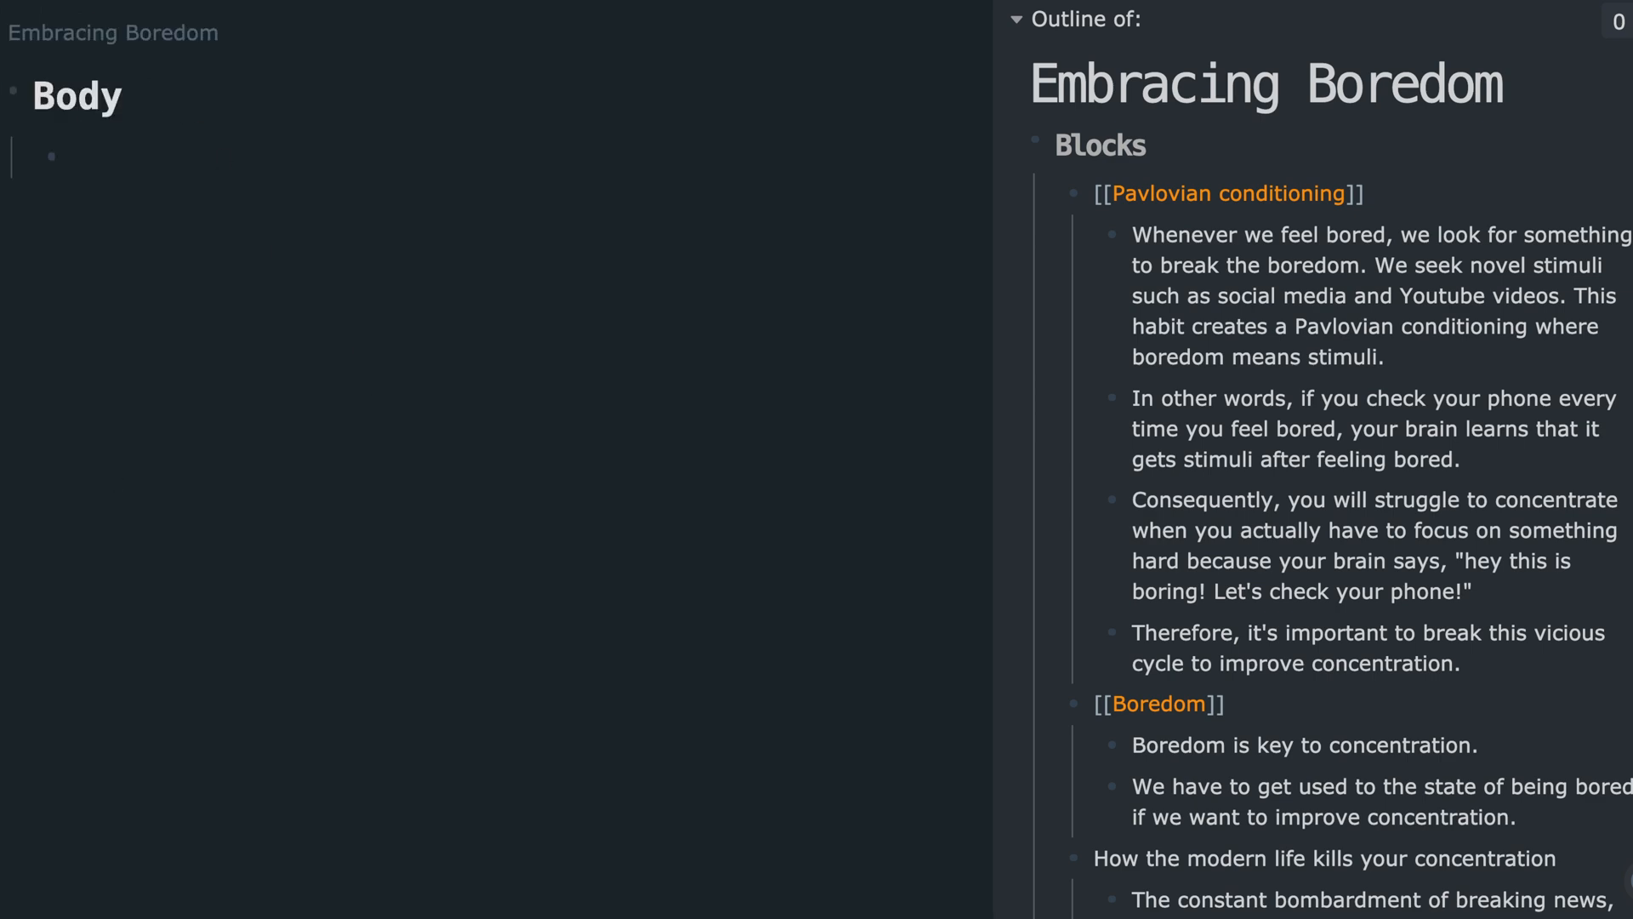
{"action": "scroll", "scroll_direction": "down", "scroll_amount": 3}
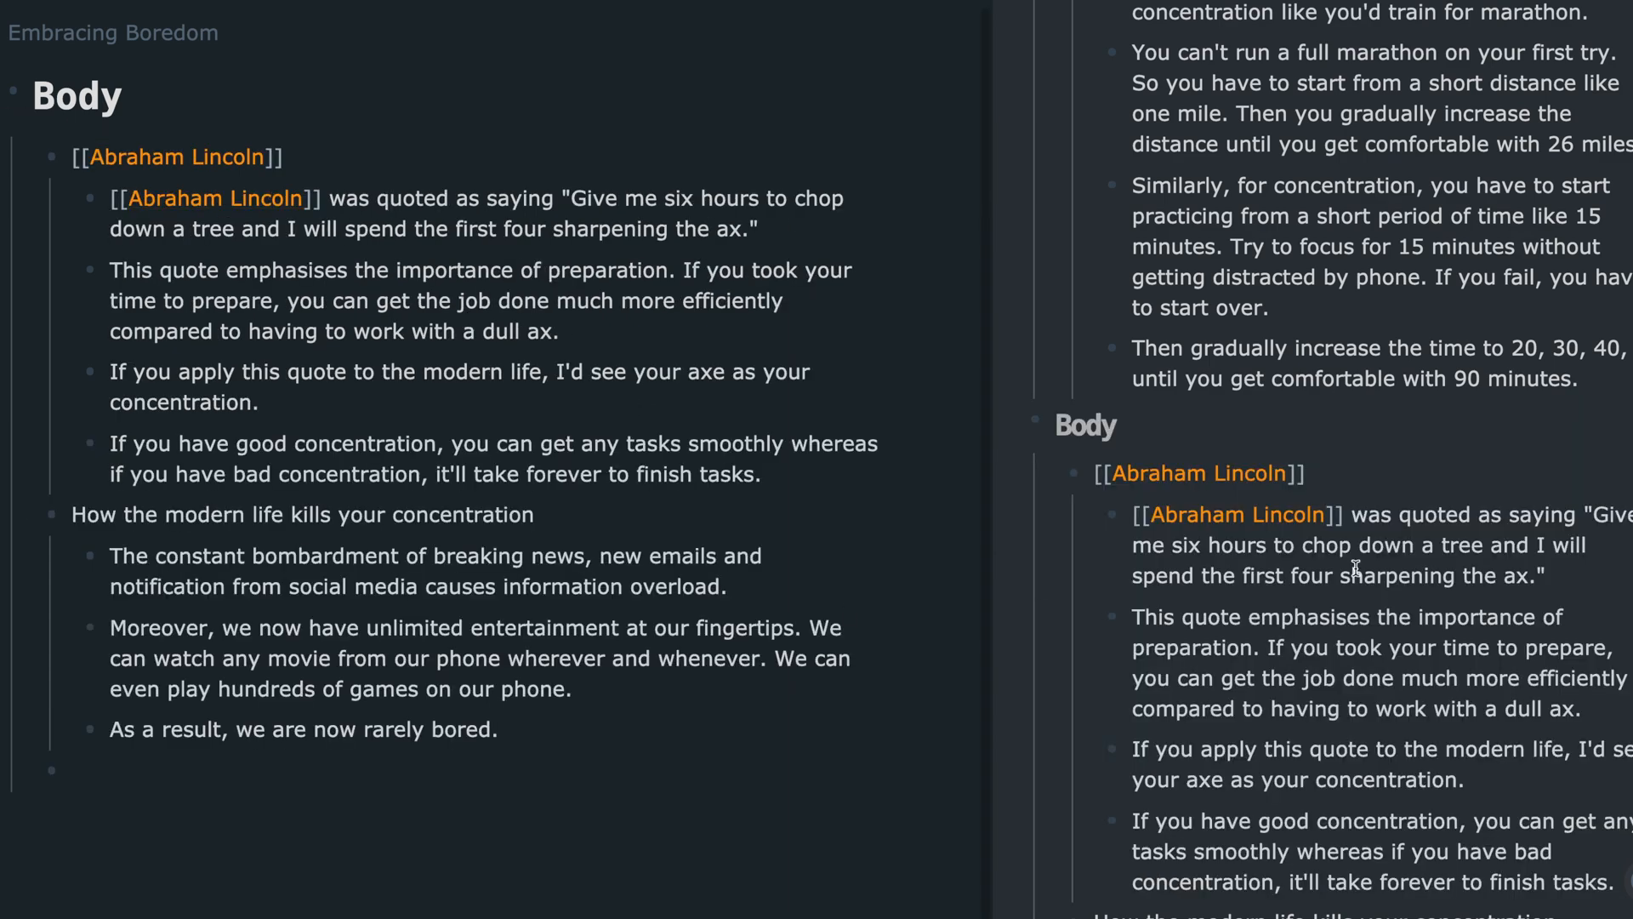
{"action": "scroll", "scroll_direction": "up", "scroll_amount": 3}
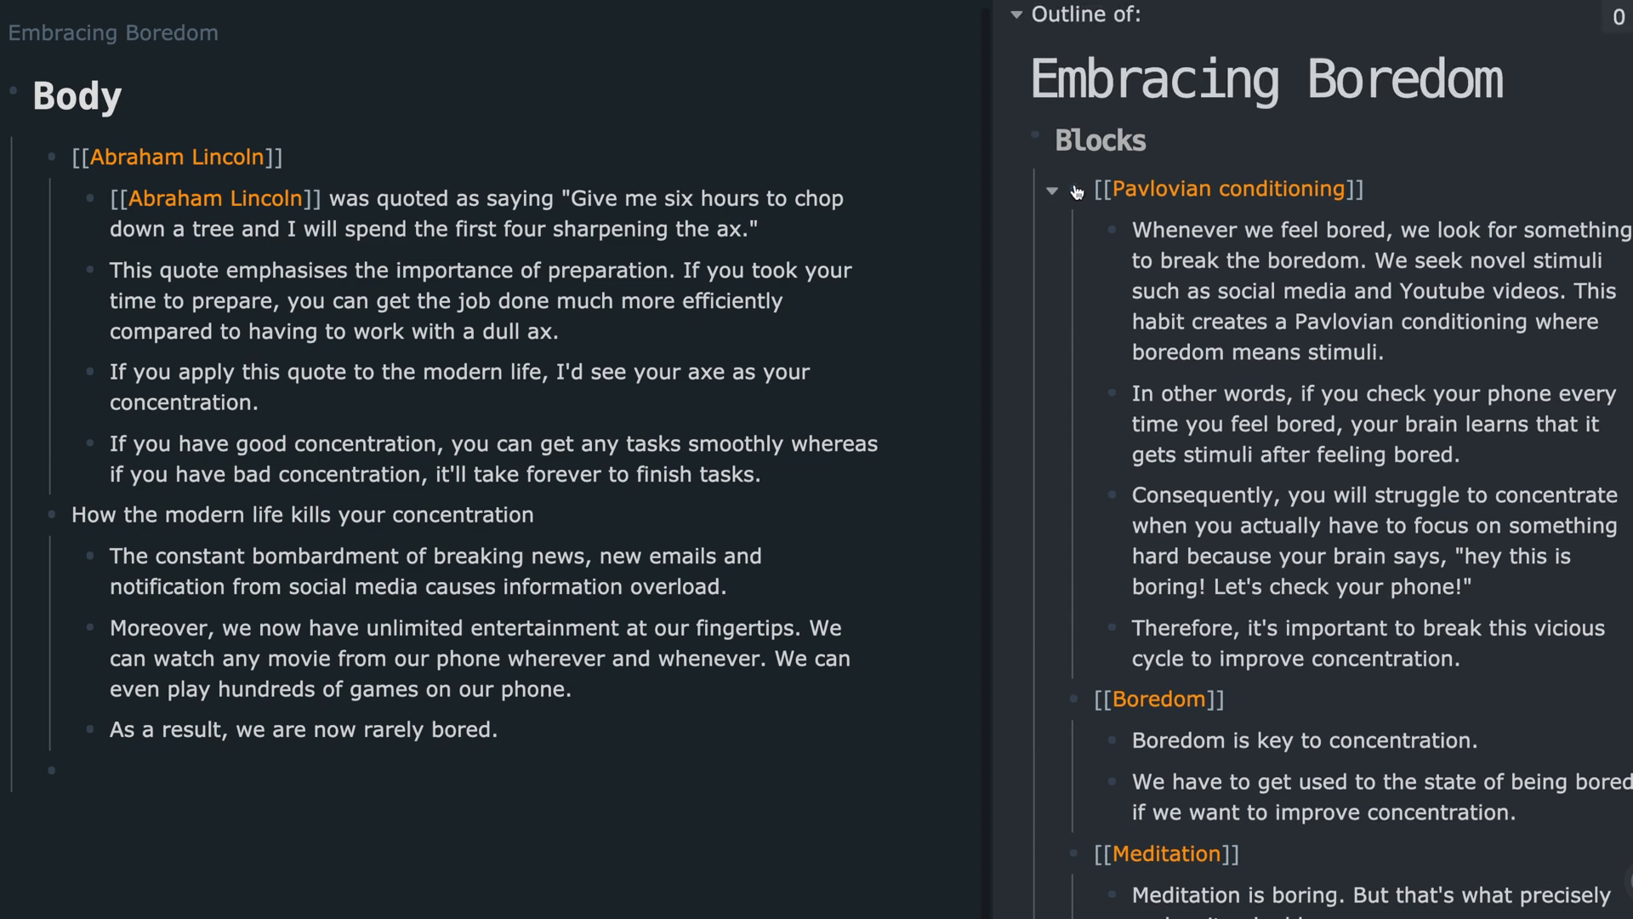
- Move Pavlovian conditioning into the Body, scrolling down past the existing sections
{"action": "left_click", "coordinate": [1054, 190]}
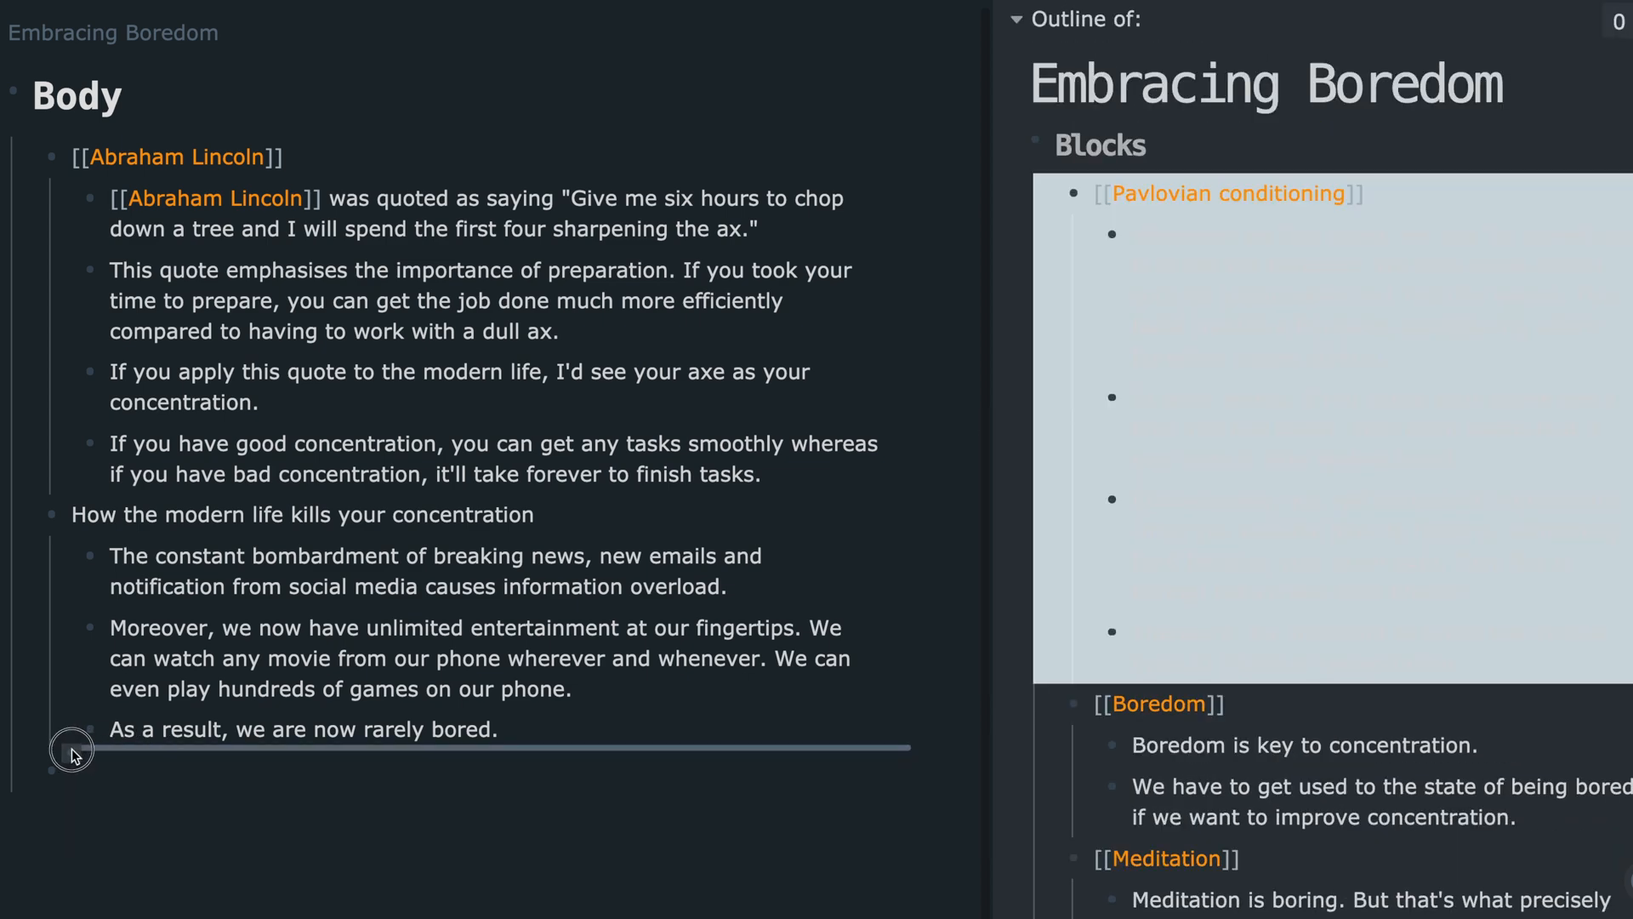
{"action": "scroll", "scroll_direction": "down", "scroll_amount": 3}
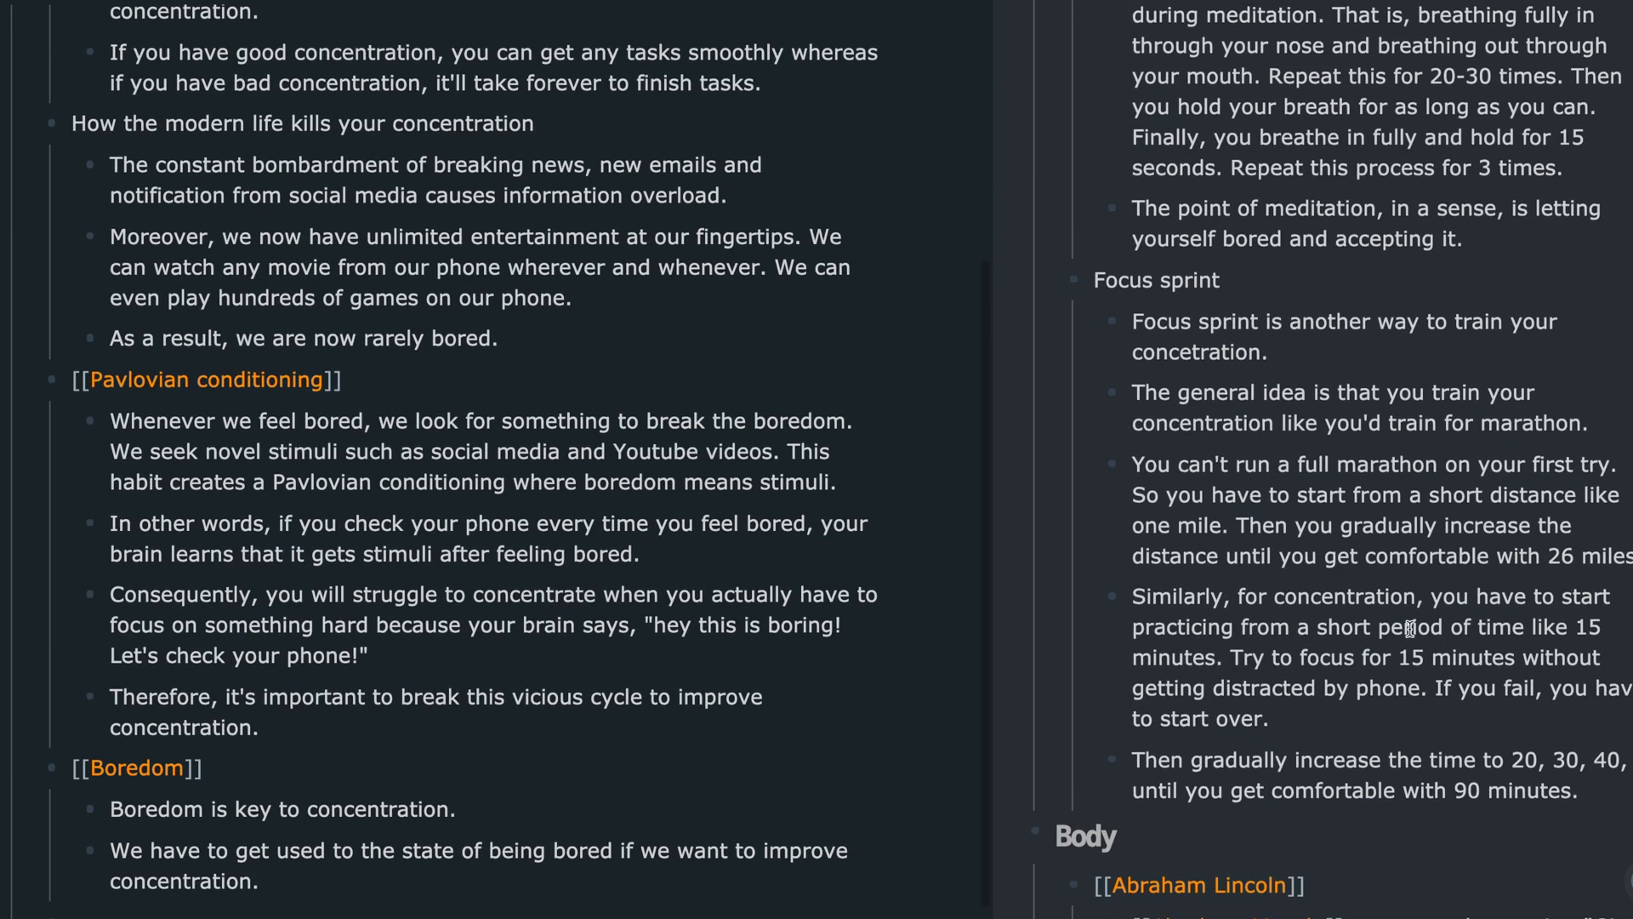
{"action": "scroll", "scroll_direction": "down", "scroll_amount": 3}
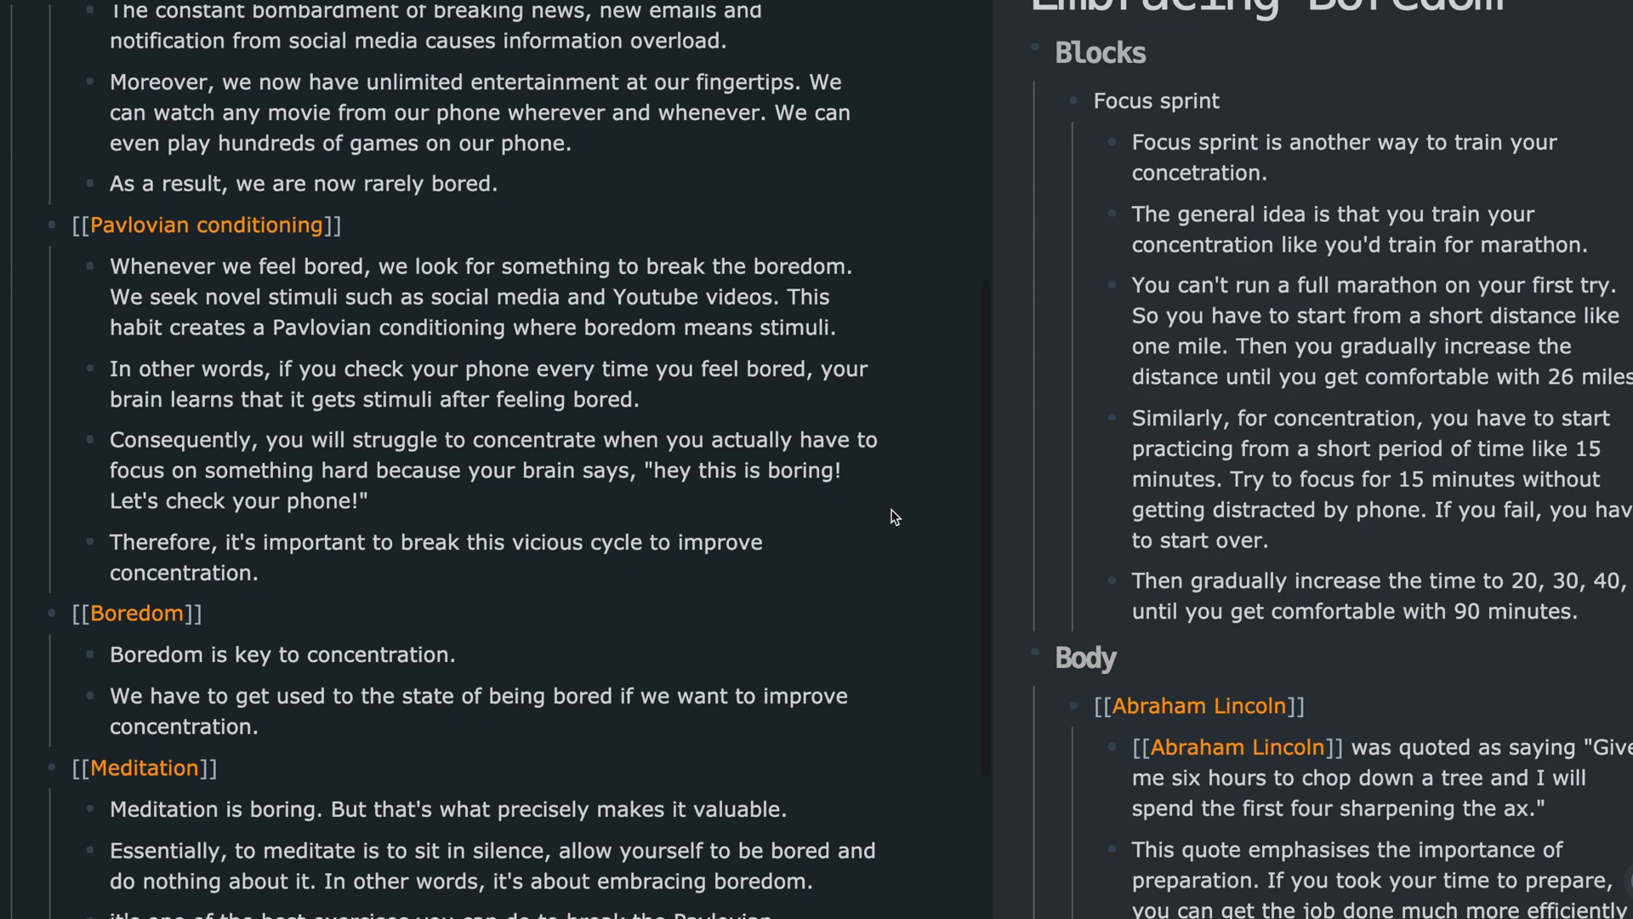
{"action": "scroll", "scroll_direction": "down", "scroll_amount": 3}
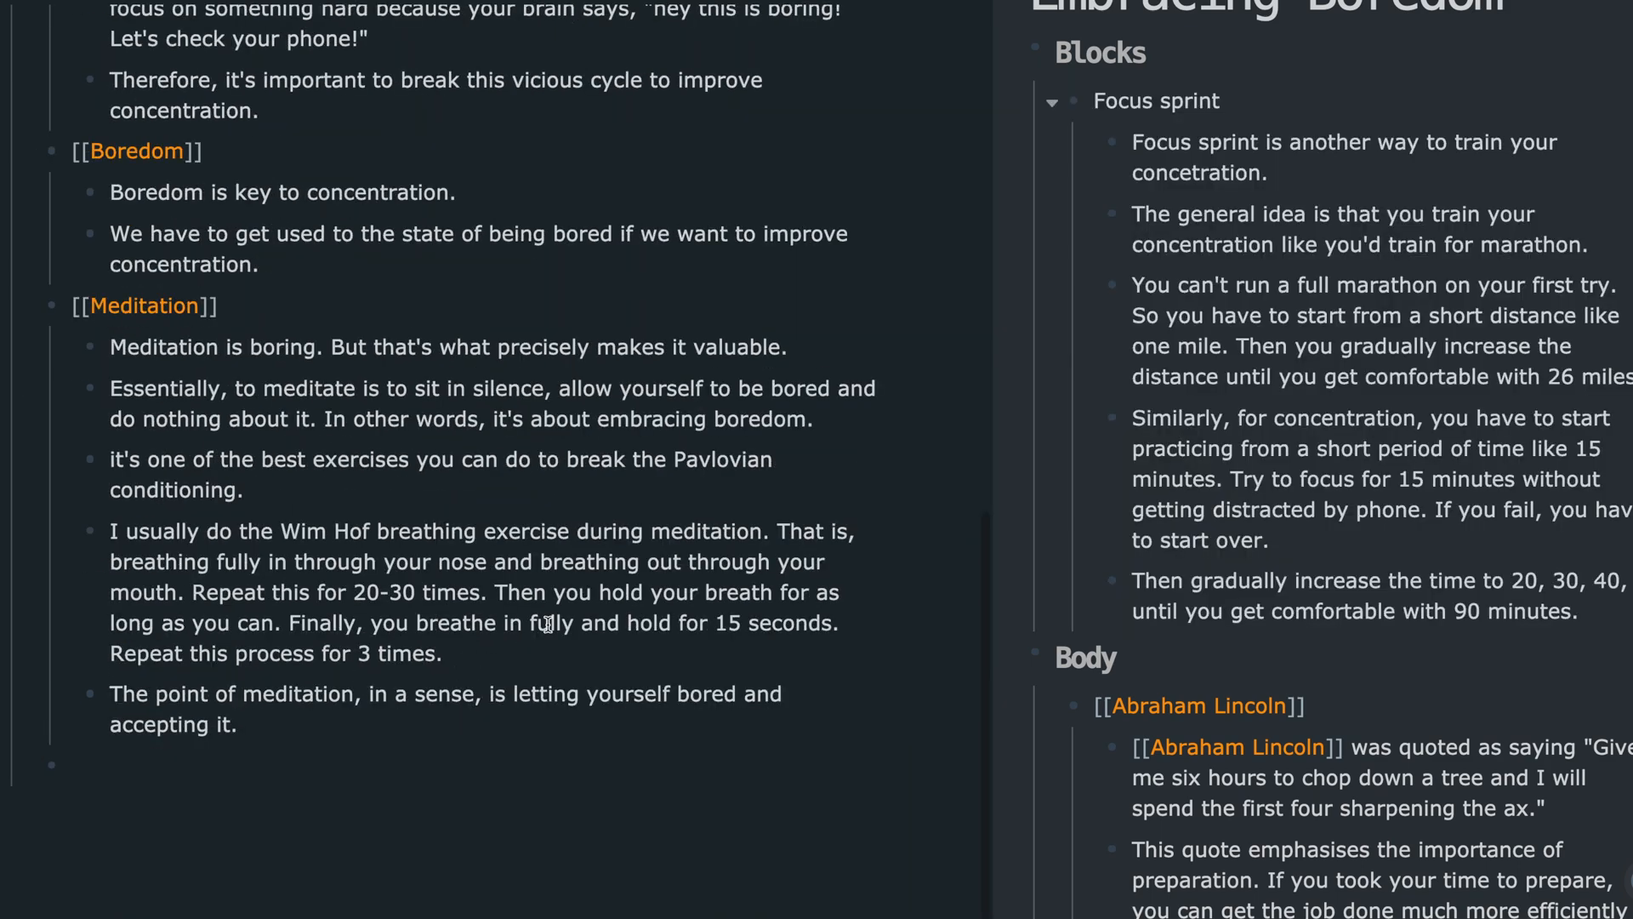
{"action": "scroll", "scroll_direction": "down", "scroll_amount": 3}
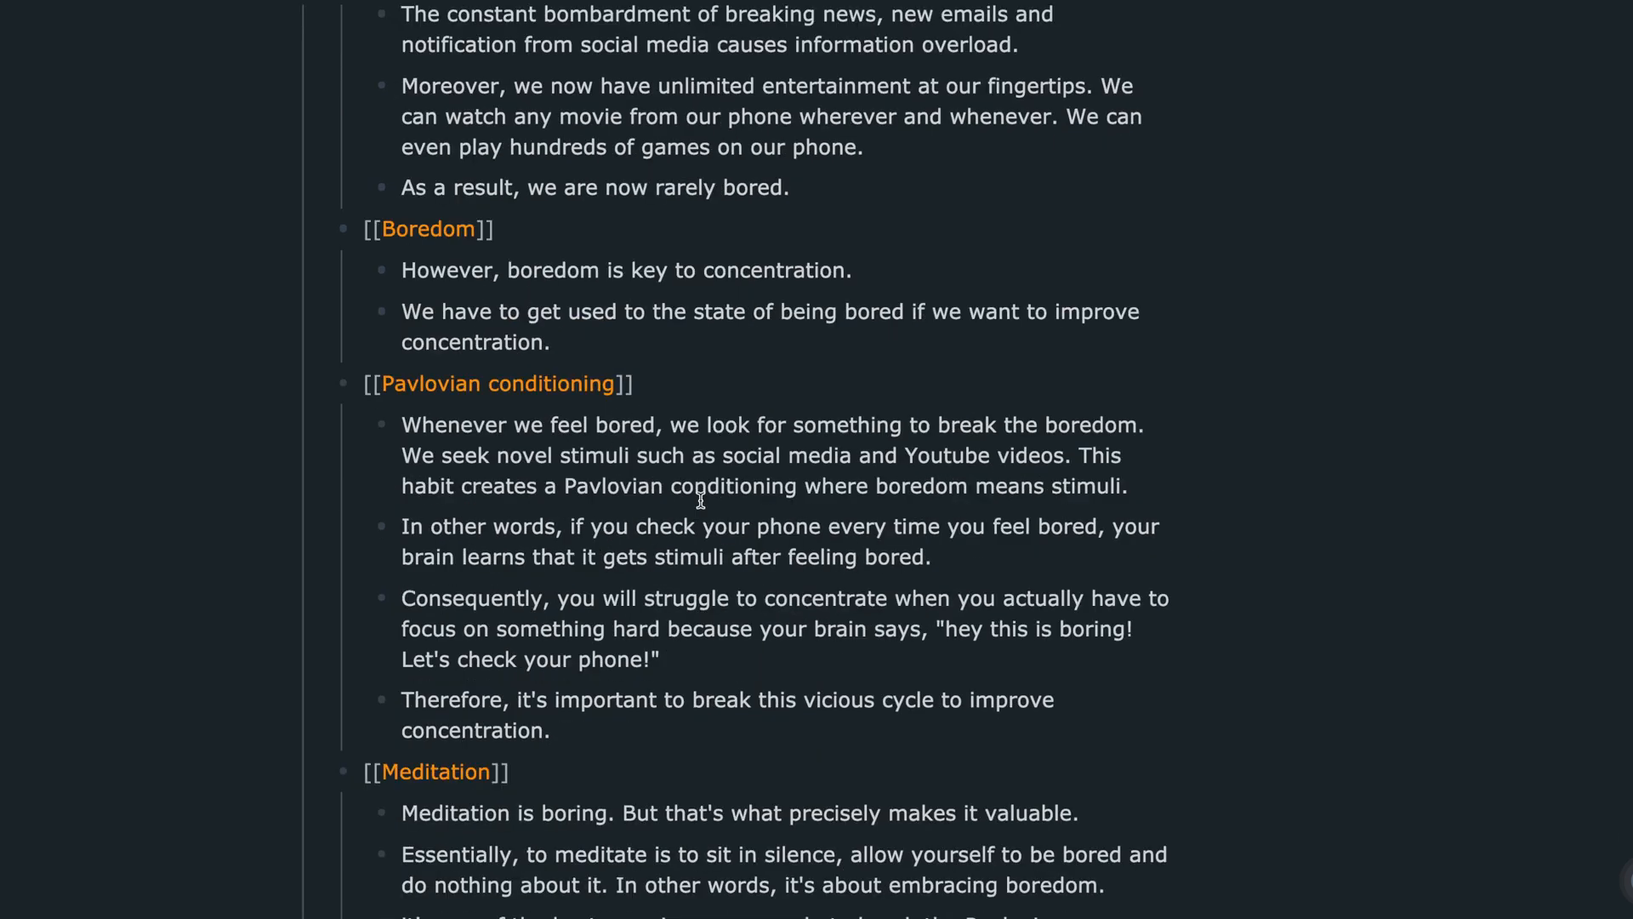
- Add transitions 'But how do we break the cycle?' and an intro to focus sprints
{"action": "type", "text": "But how do we break the cycle?"}
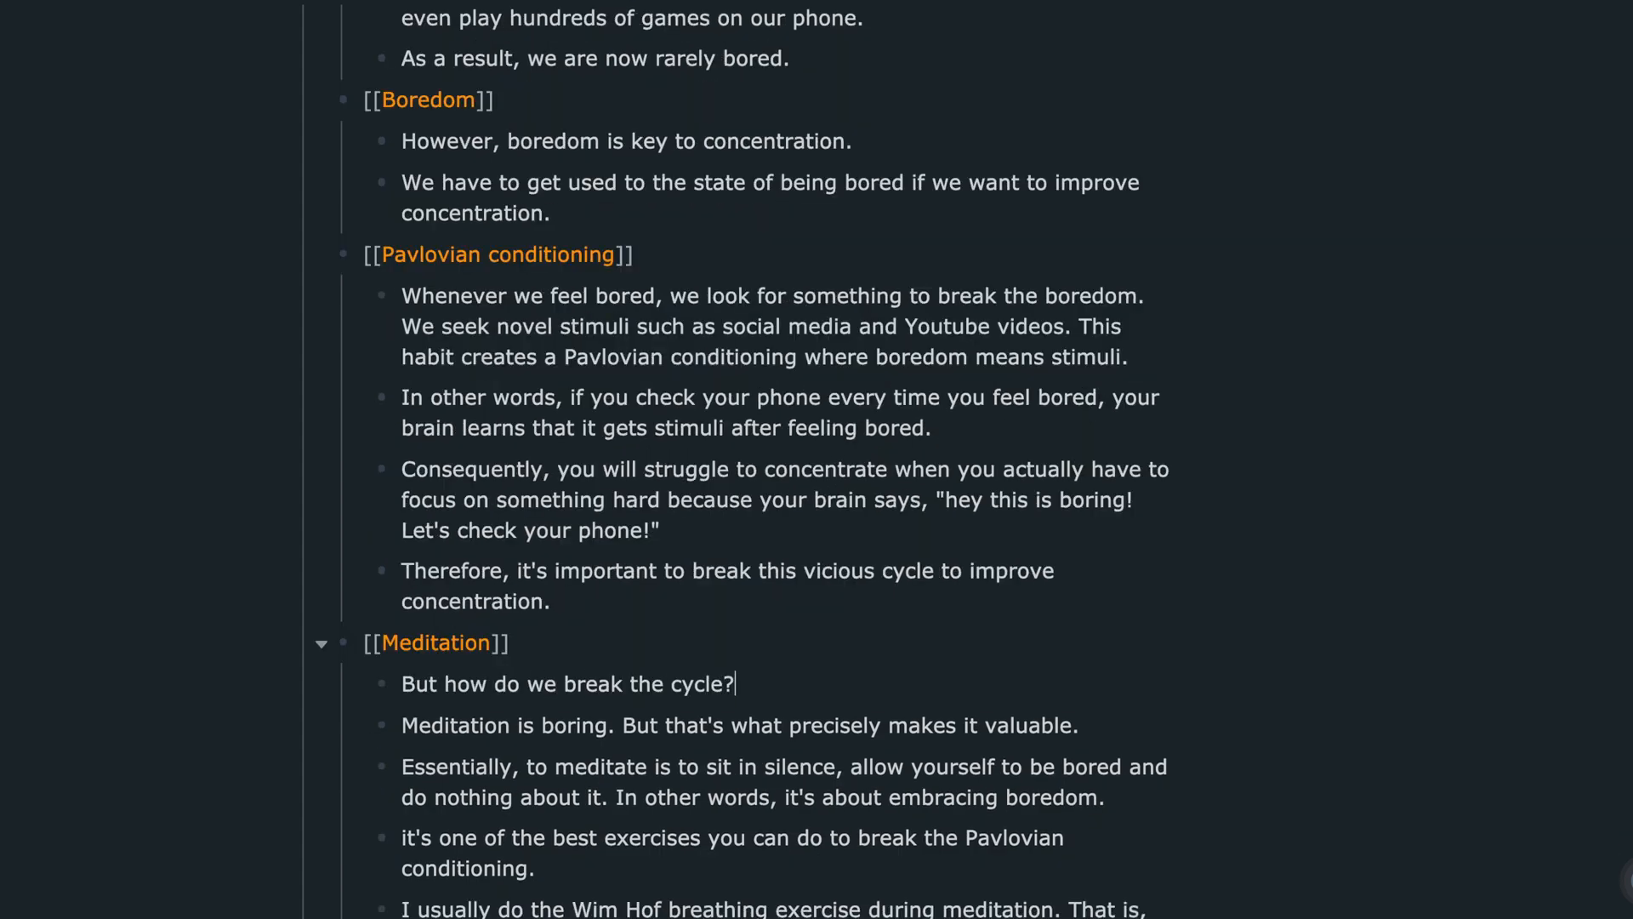
{"action": "type", "text": "An effective method is meditation."}
{"action": "type", "text": "Another effective method to"}
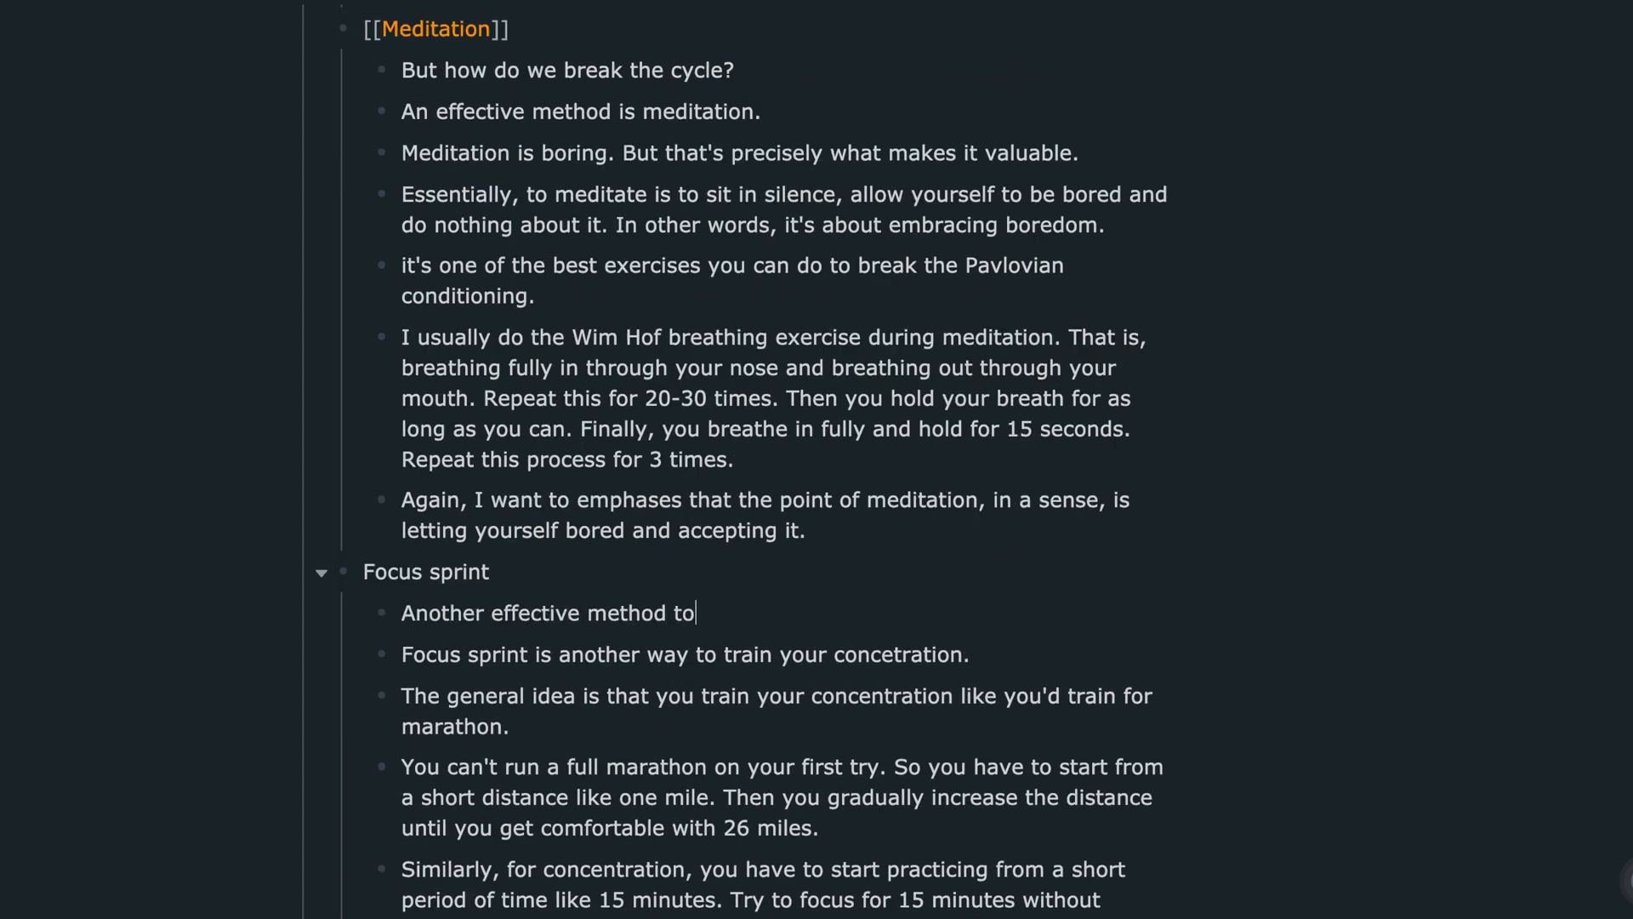
{"action": "type", "text": "improve your concentration is focus sprints."}
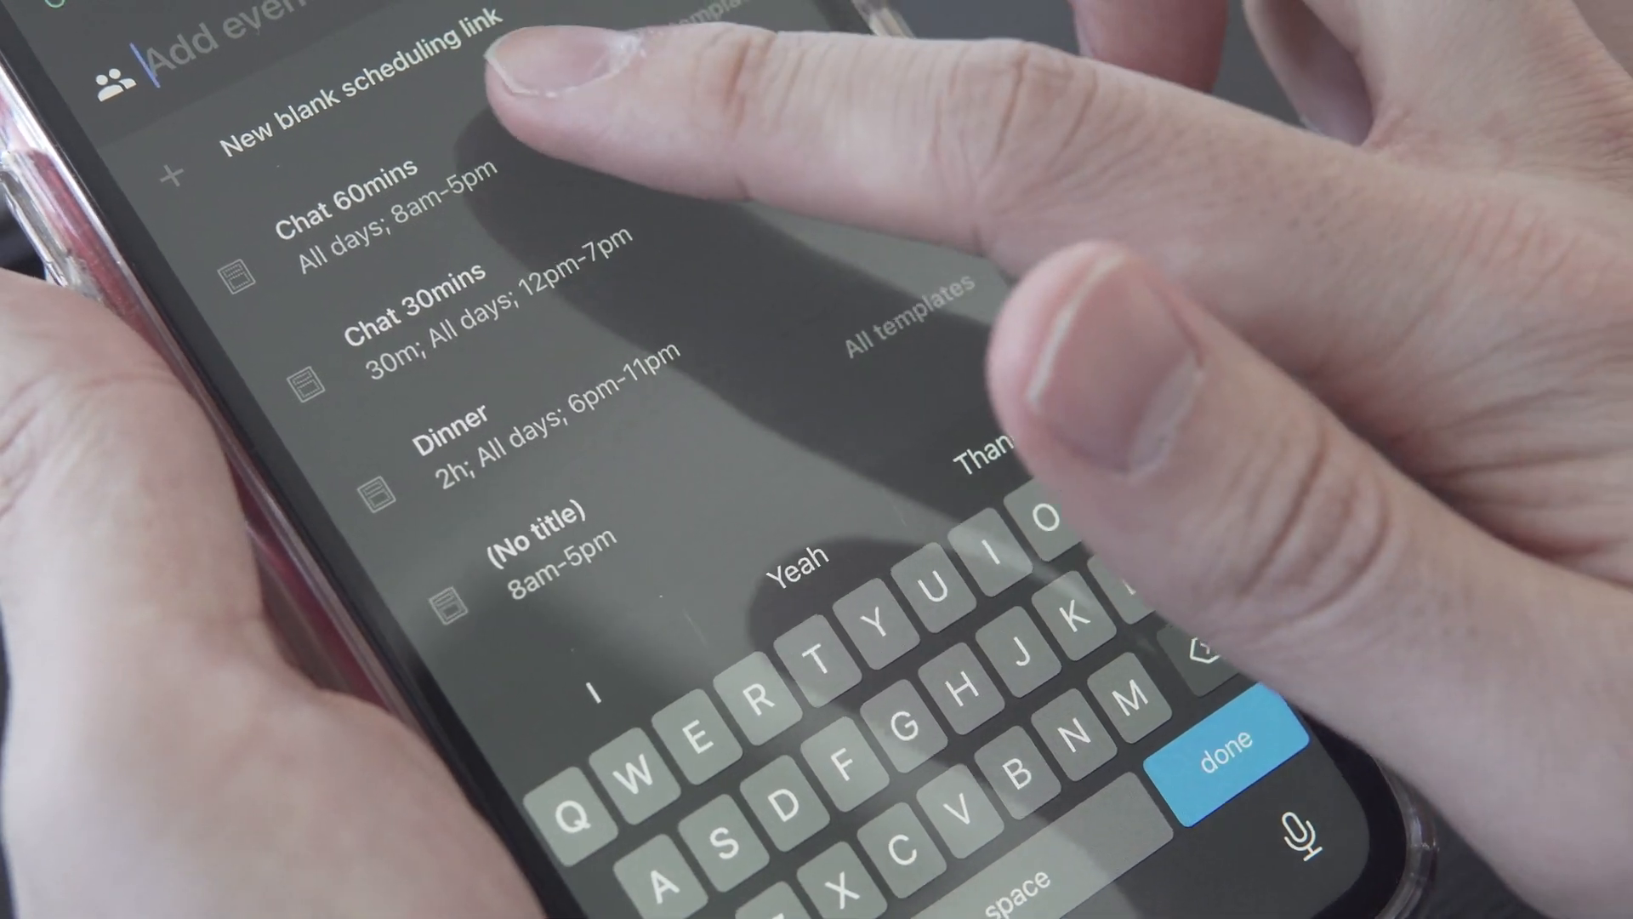
- Bring up Woven's scheduling link template list on the phone
{"action": "left_click", "coordinate": [344, 219]}
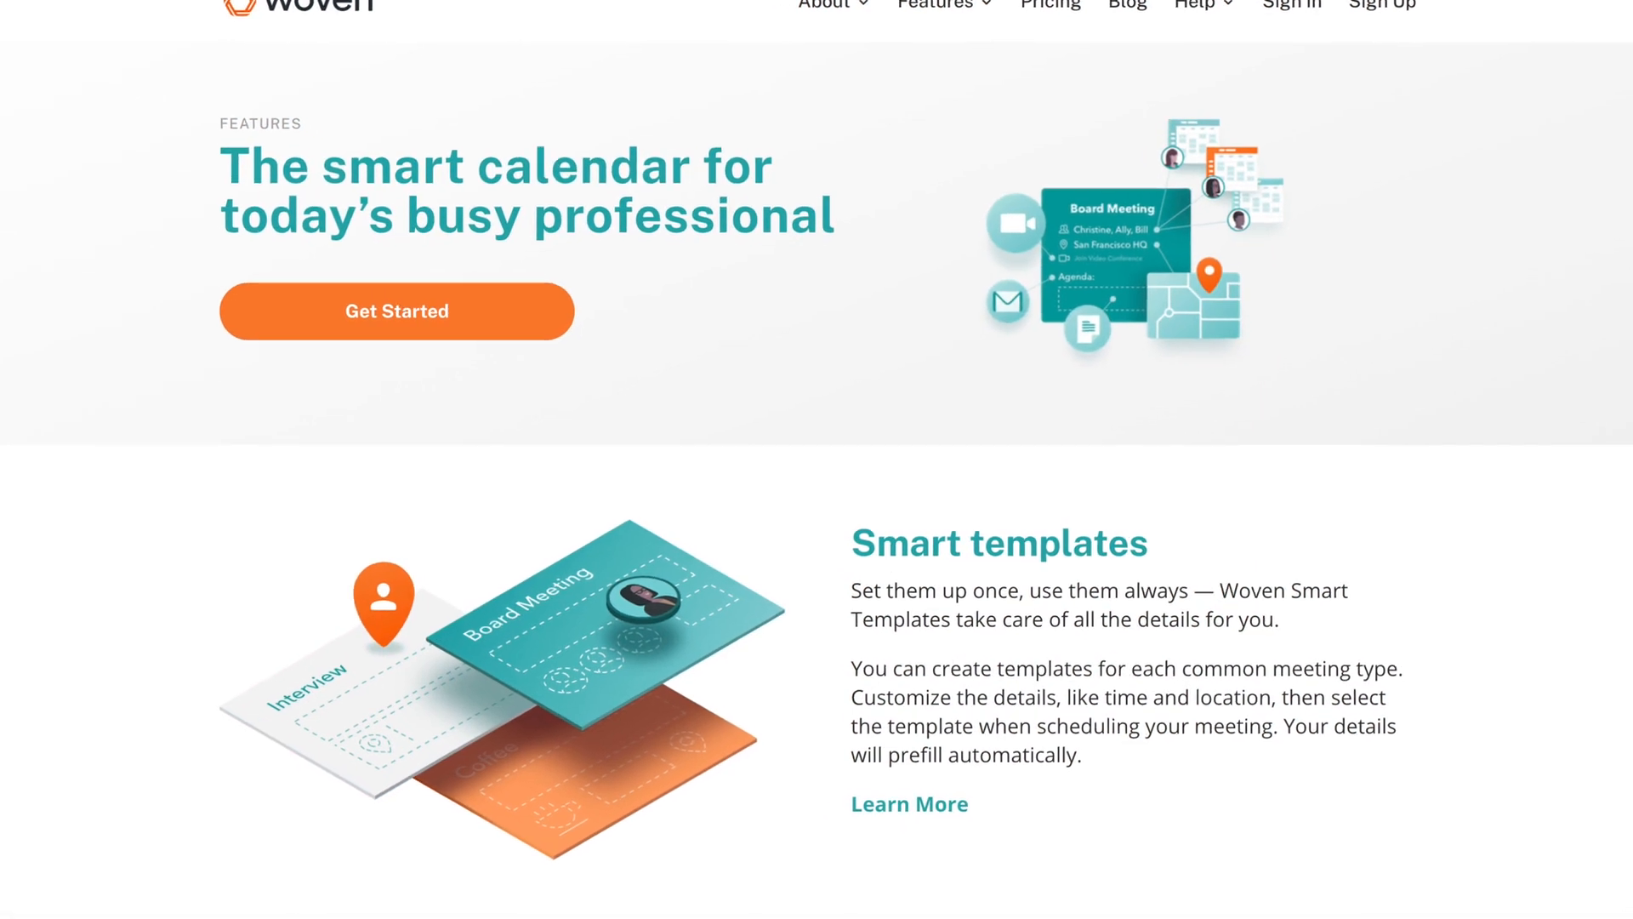
{"action": "scroll", "scroll_direction": "down", "scroll_amount": 3}
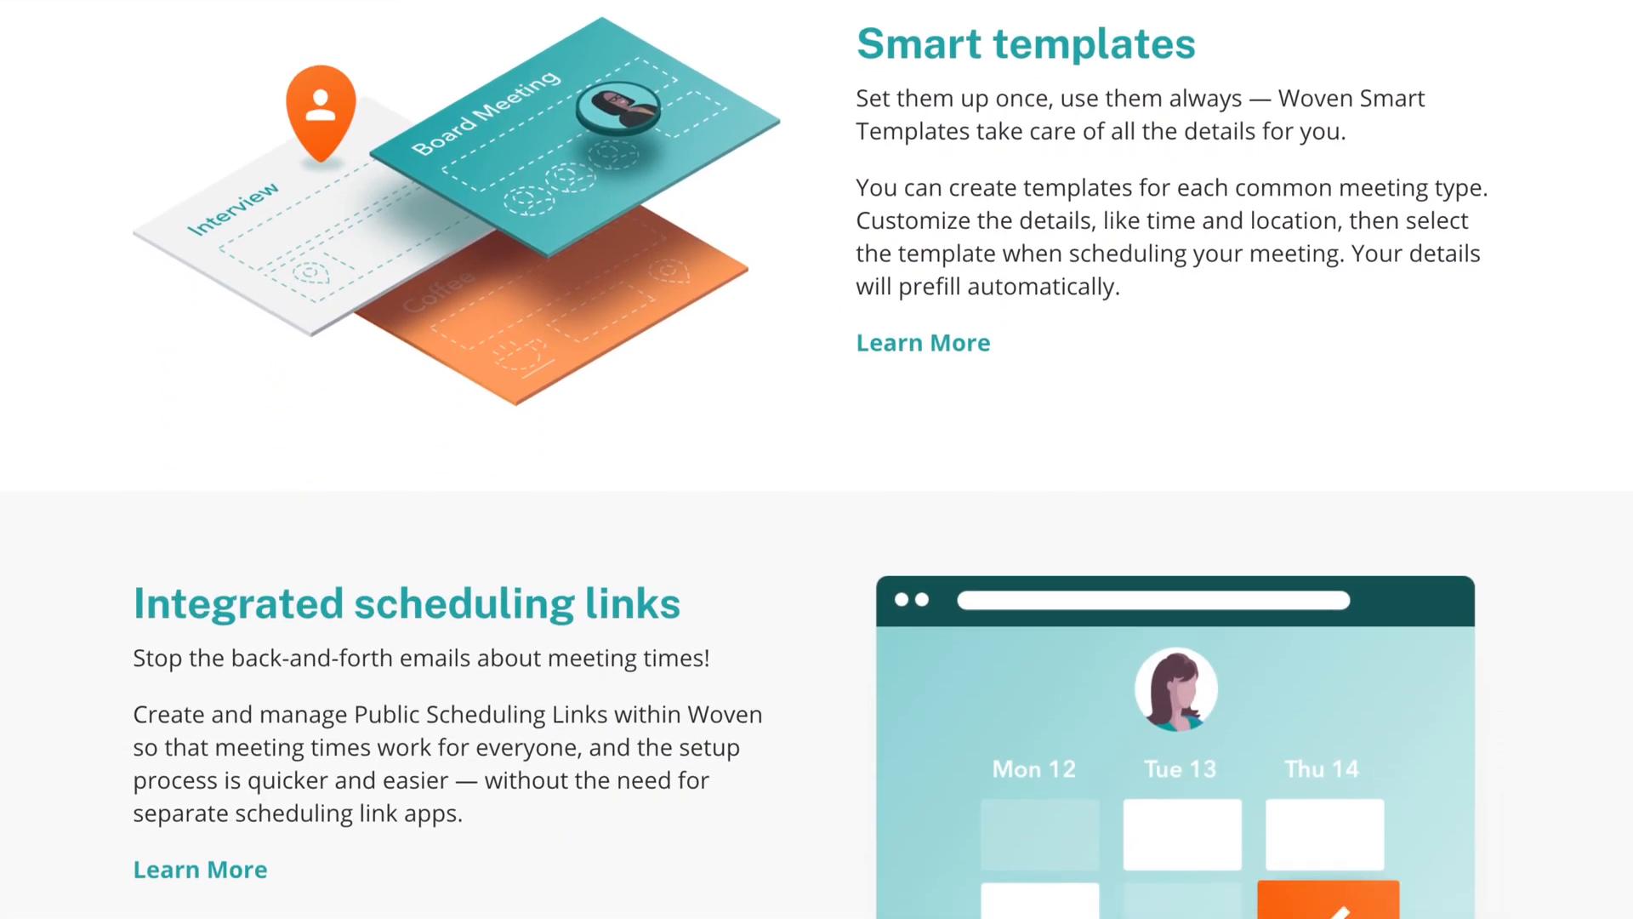
{"action": "scroll", "scroll_direction": "down", "scroll_amount": 3}
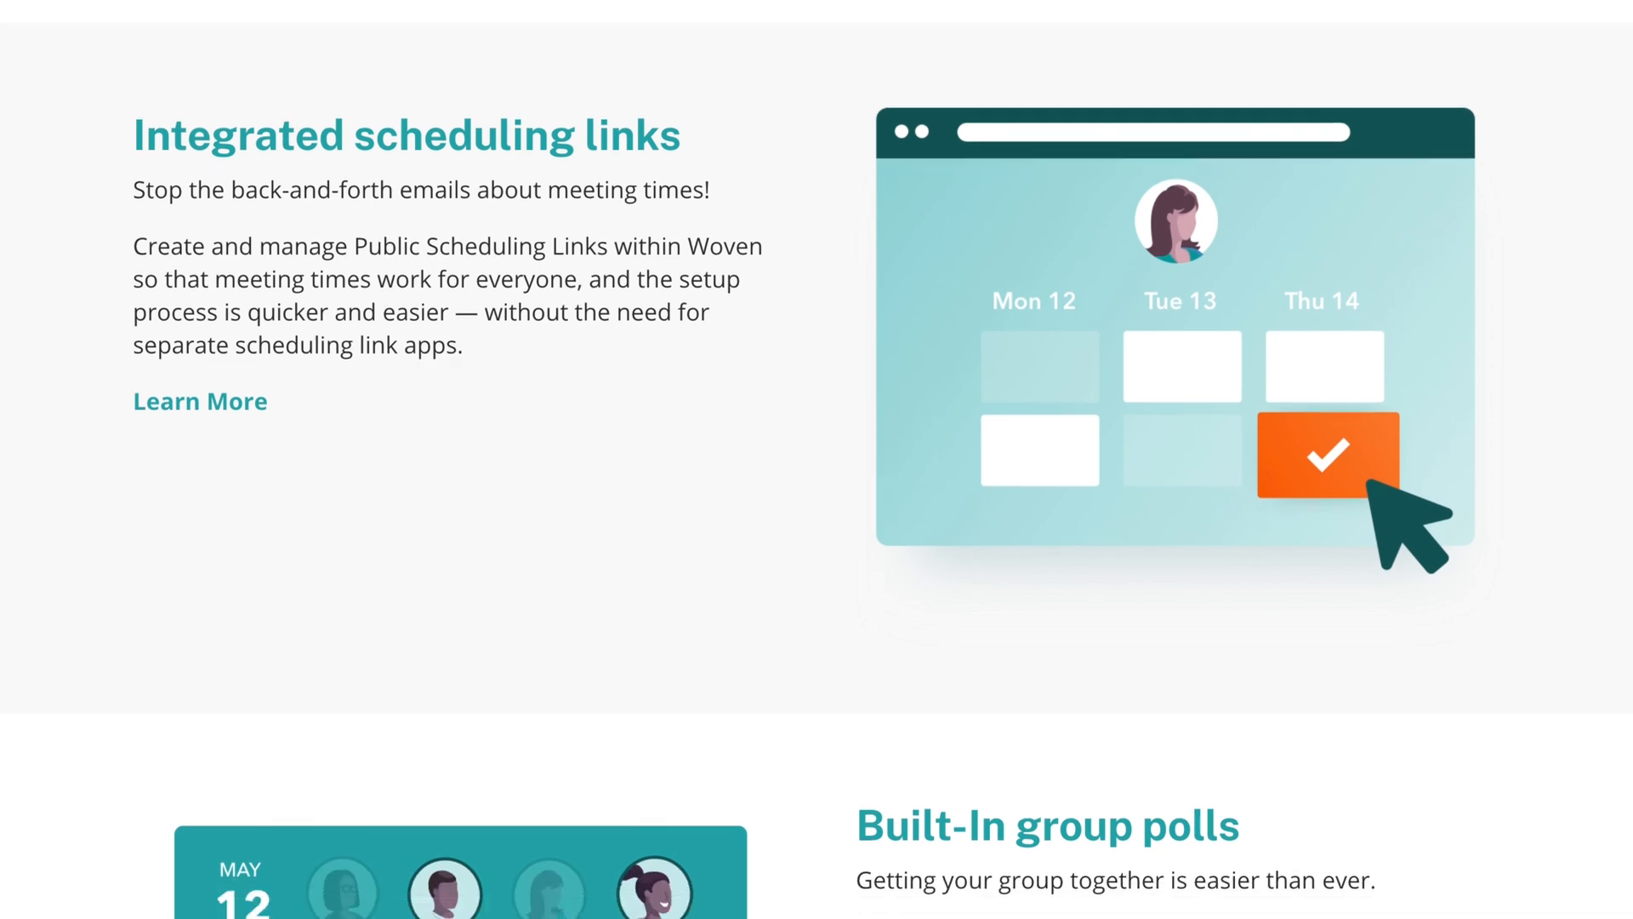
{"action": "scroll", "scroll_direction": "down", "scroll_amount": 3}
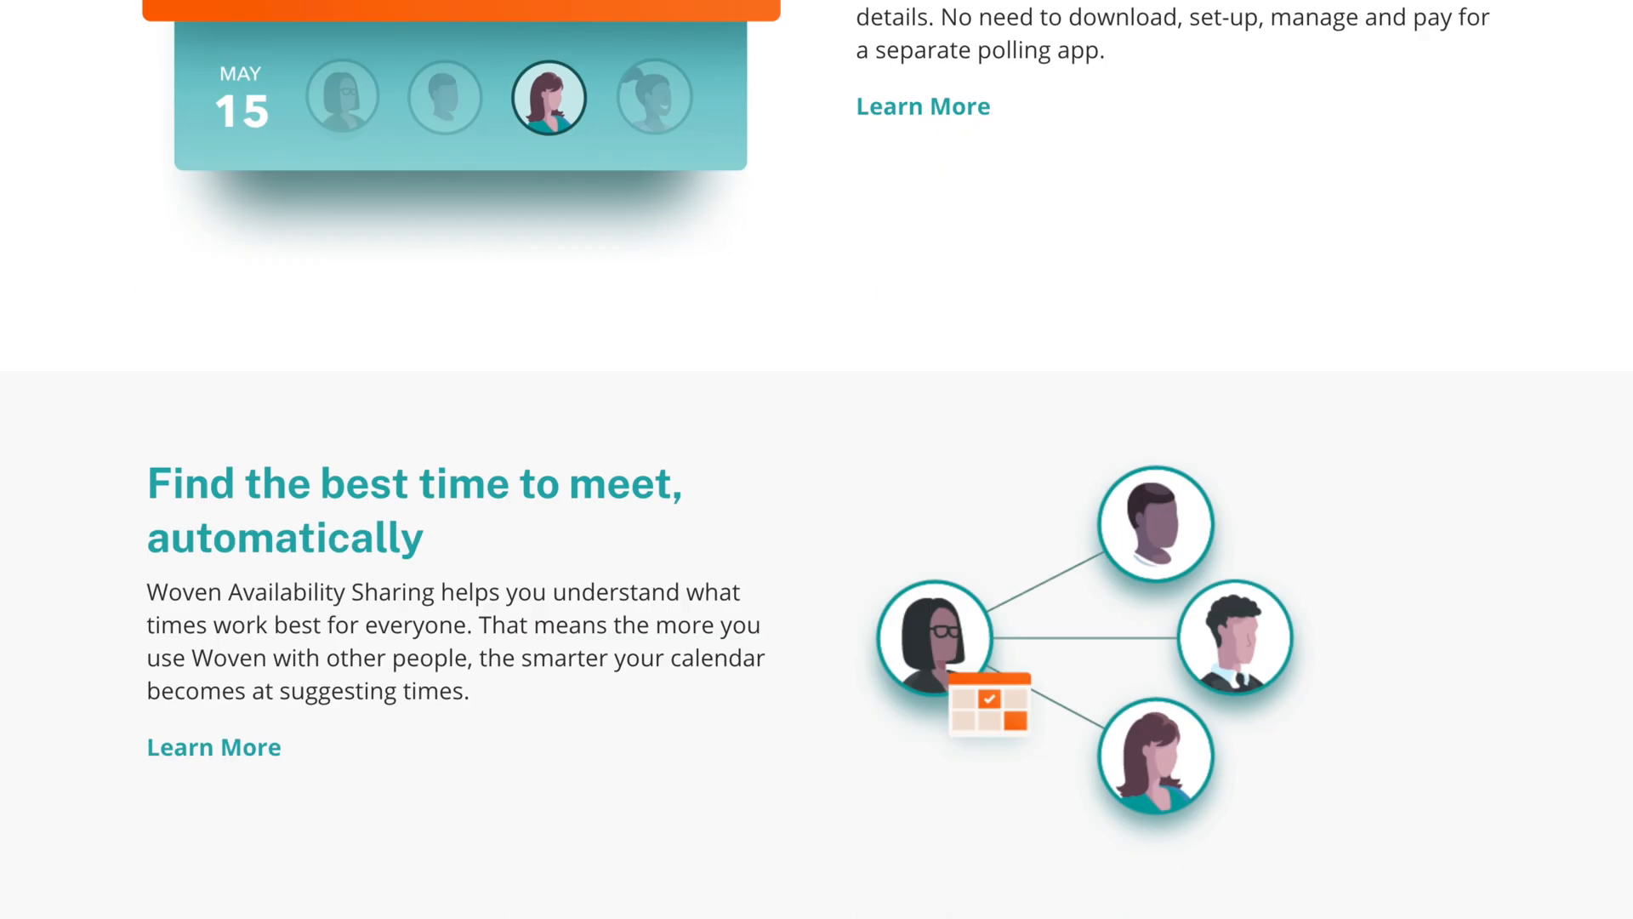
{"action": "scroll", "scroll_direction": "down", "scroll_amount": 3}
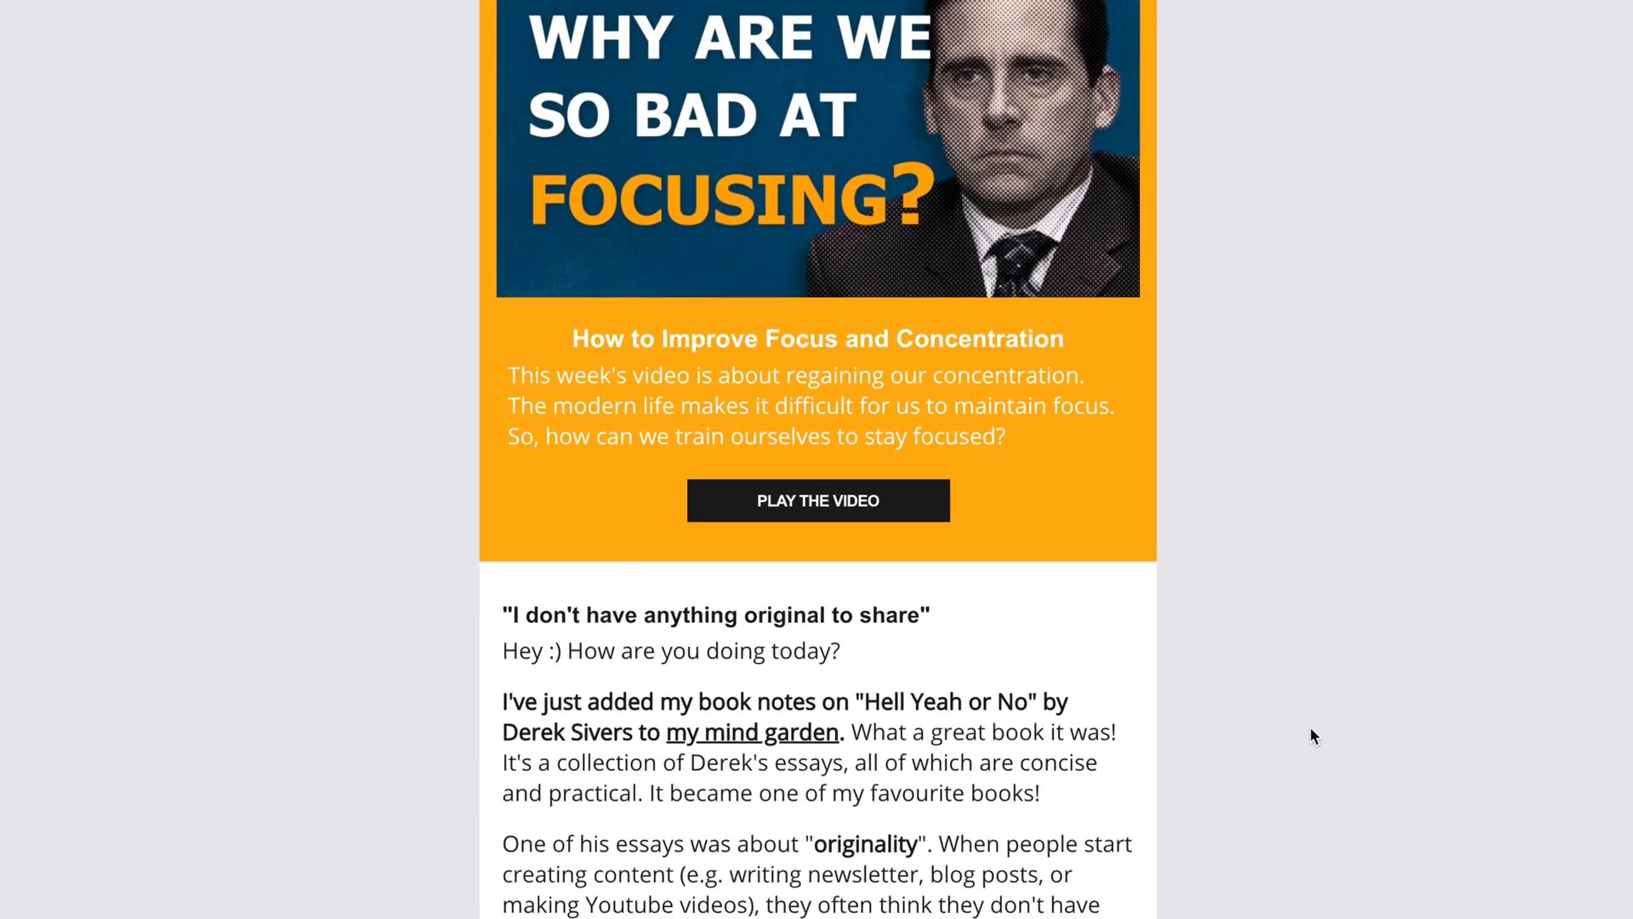
{"action": "scroll", "scroll_direction": "down", "scroll_amount": 3}
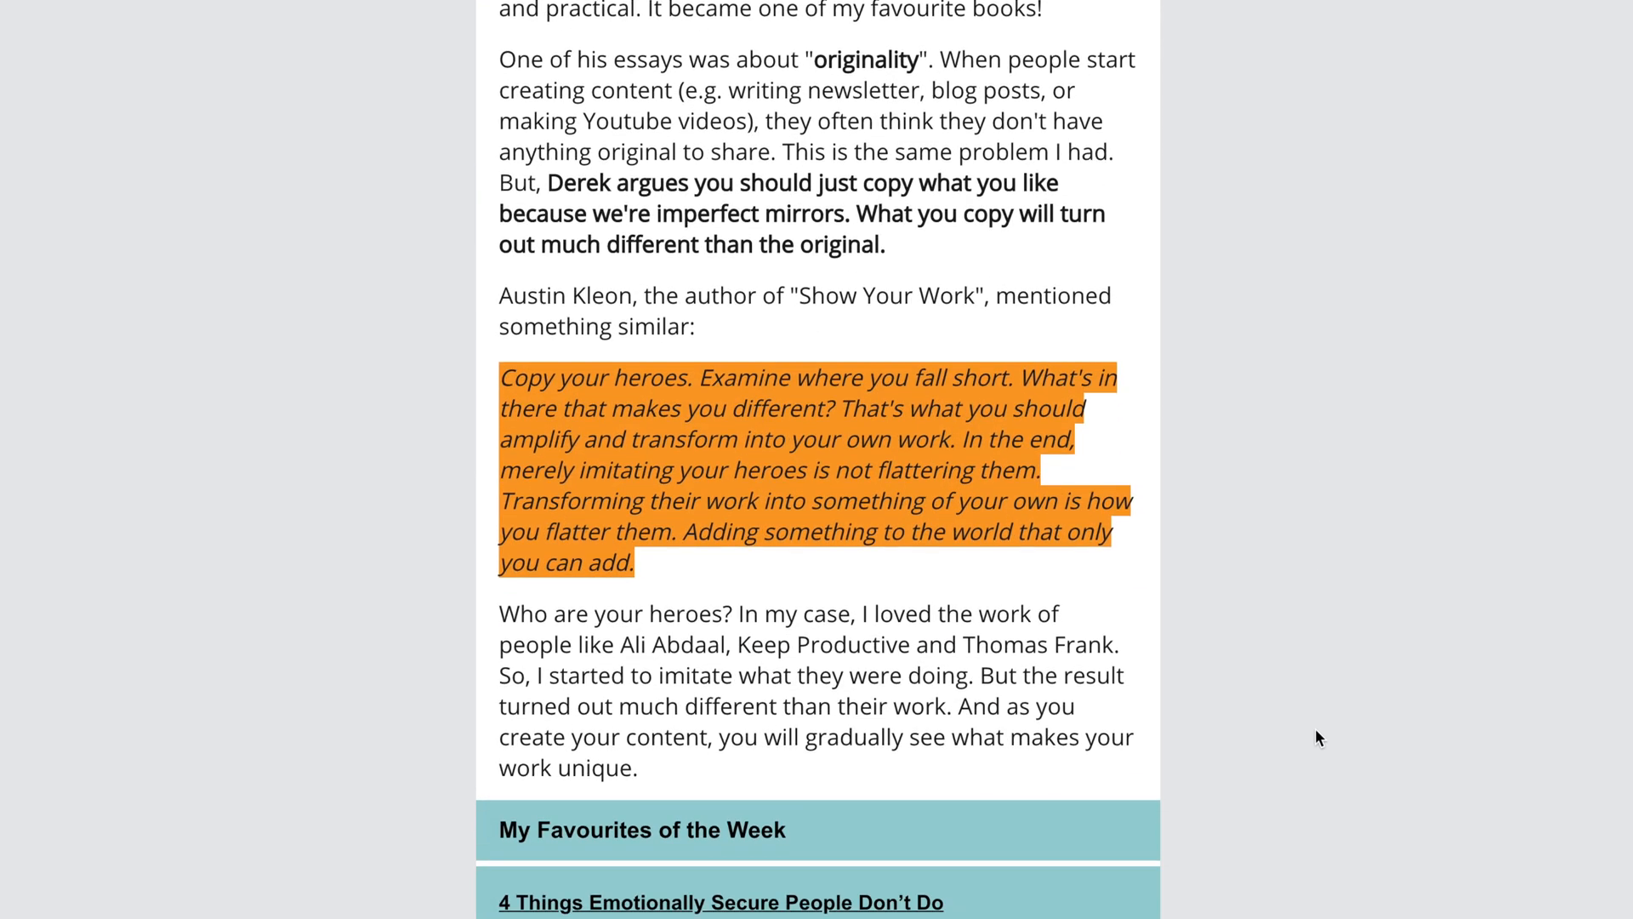
{"action": "scroll", "scroll_direction": "down", "scroll_amount": 3}
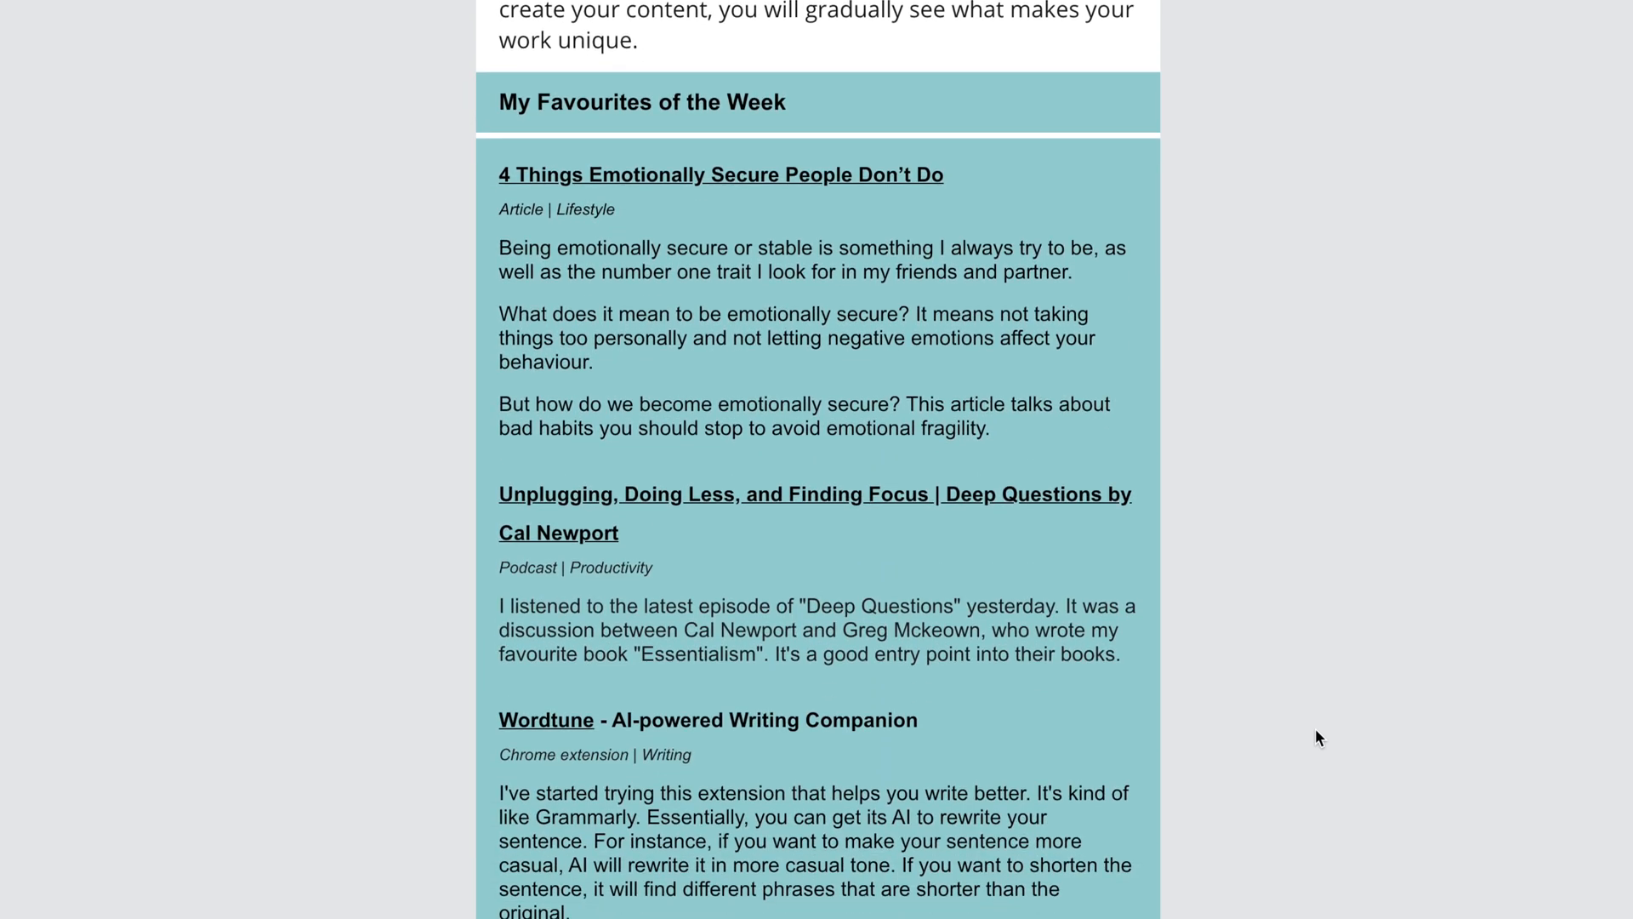
{"action": "scroll", "scroll_direction": "down", "scroll_amount": 3}
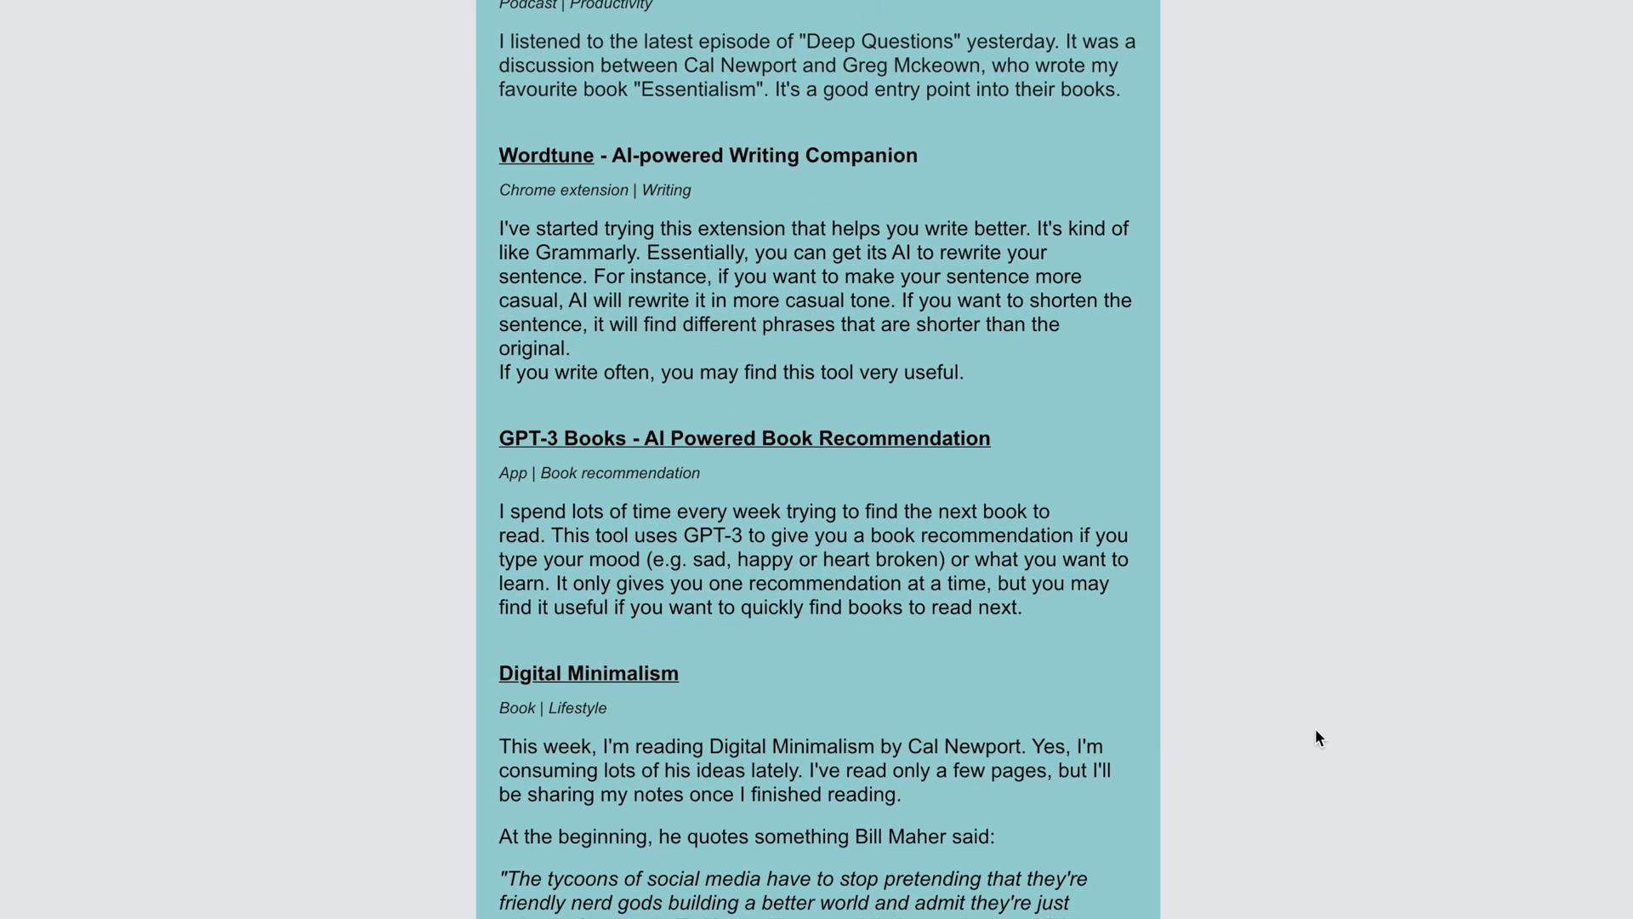